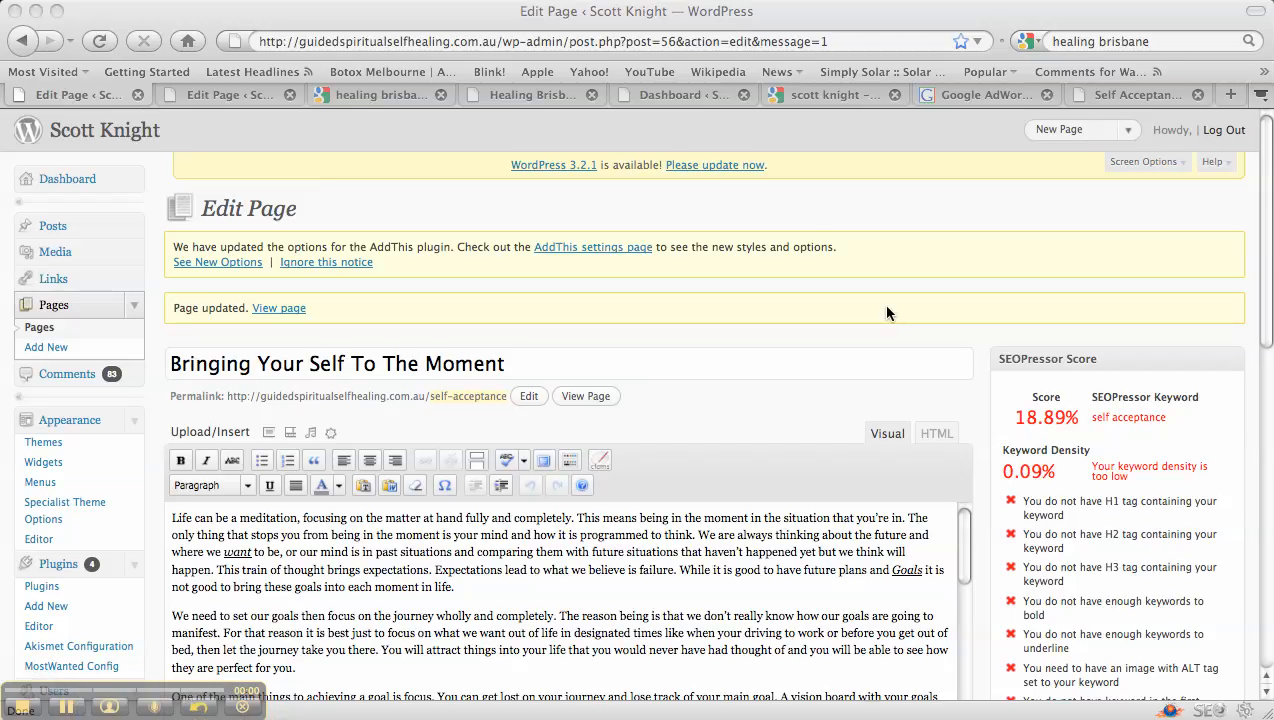
{"action": "mouse_move", "coordinate": [962, 280]}
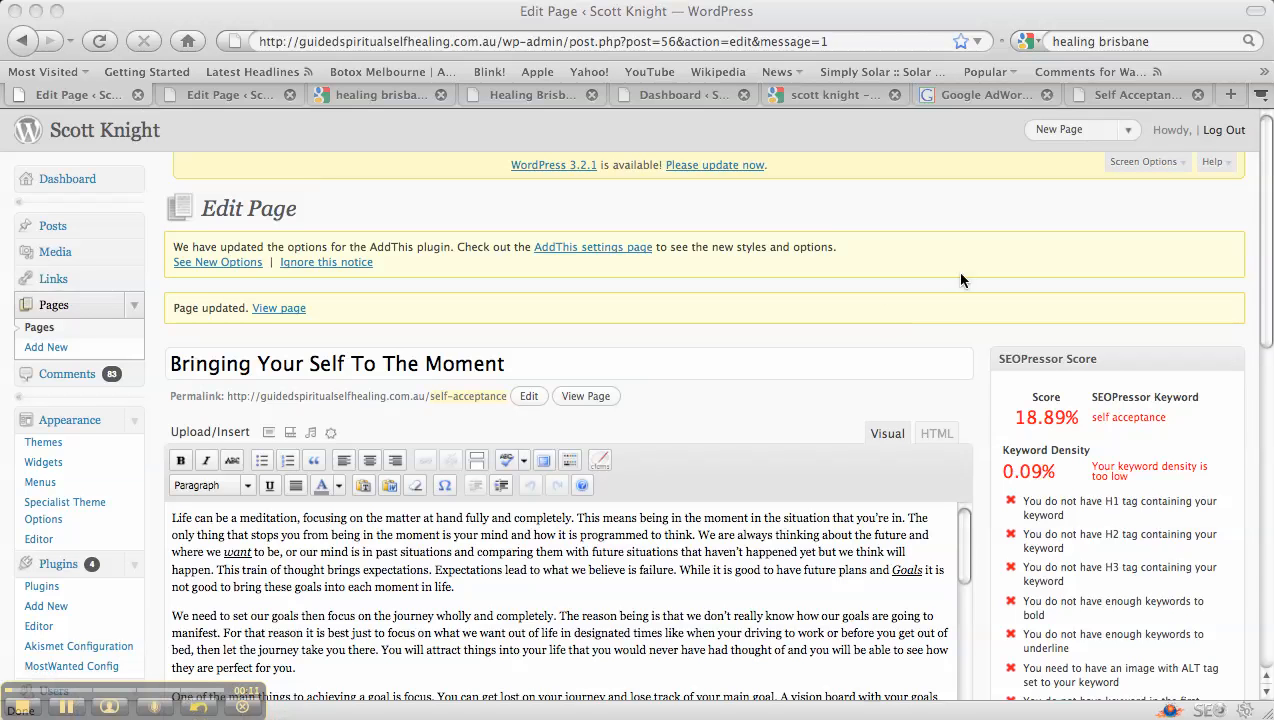
{"action": "mouse_move", "coordinate": [1054, 379]}
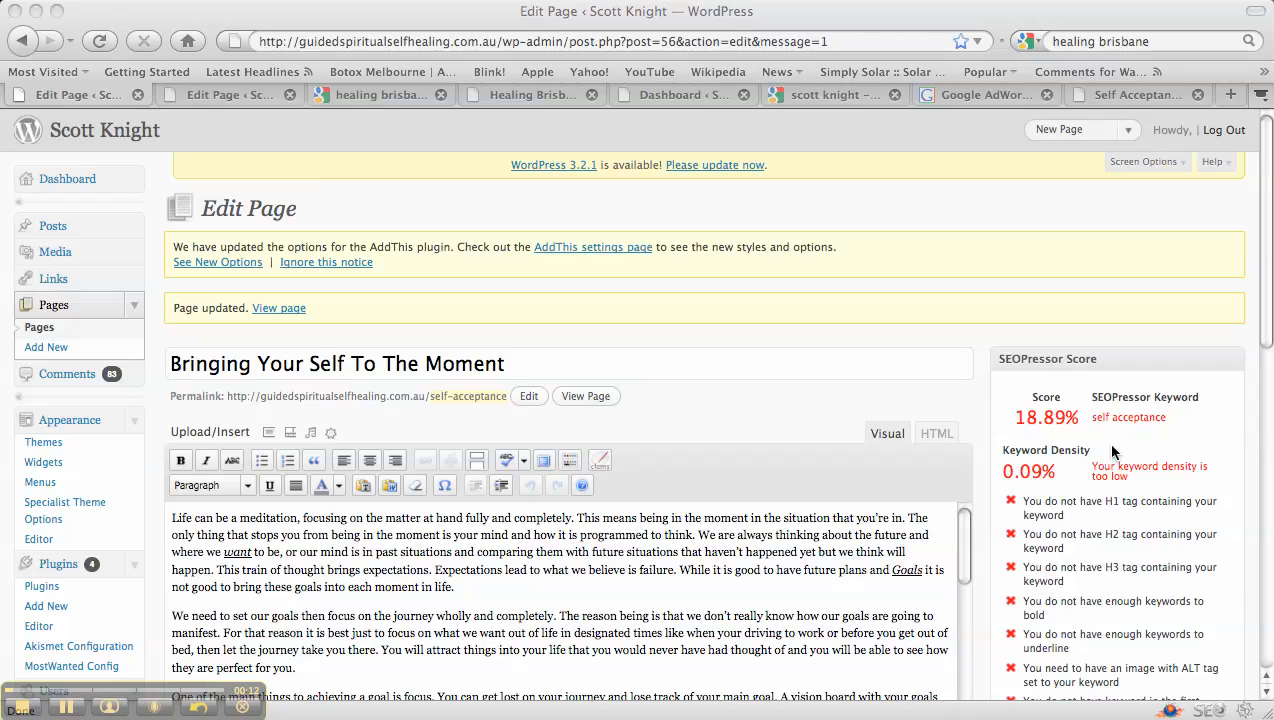
{"action": "mouse_move", "coordinate": [972, 403]}
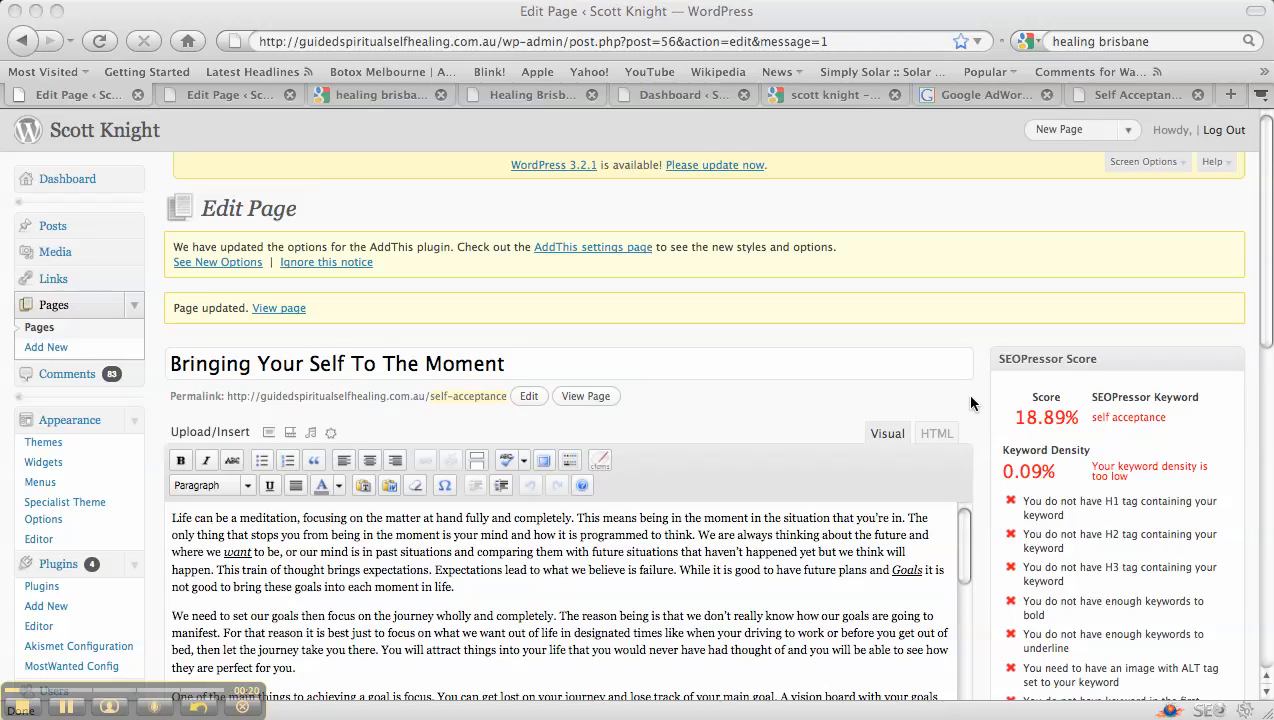
{"action": "mouse_move", "coordinate": [830, 431]}
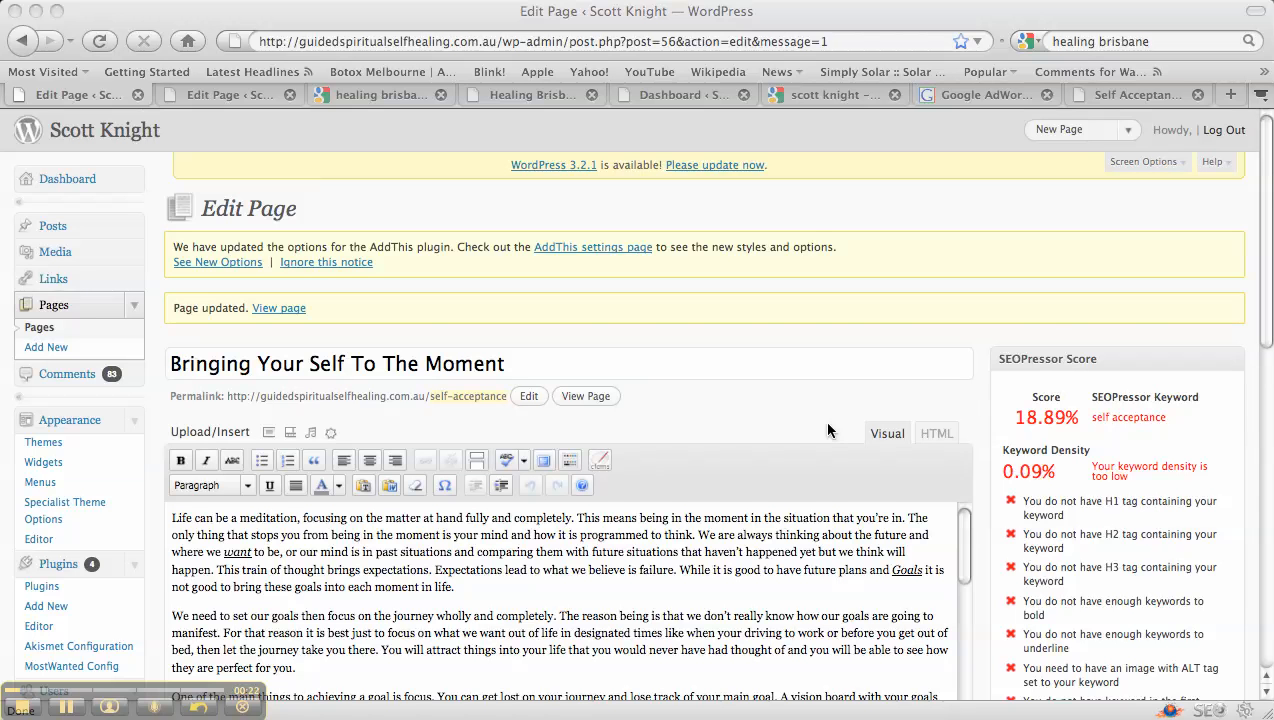
Step: Check the 18.89% SEOPressor score and place the cursor at the start of the first paragraph
{"action": "scroll", "scroll_direction": "down", "scroll_amount": 3}
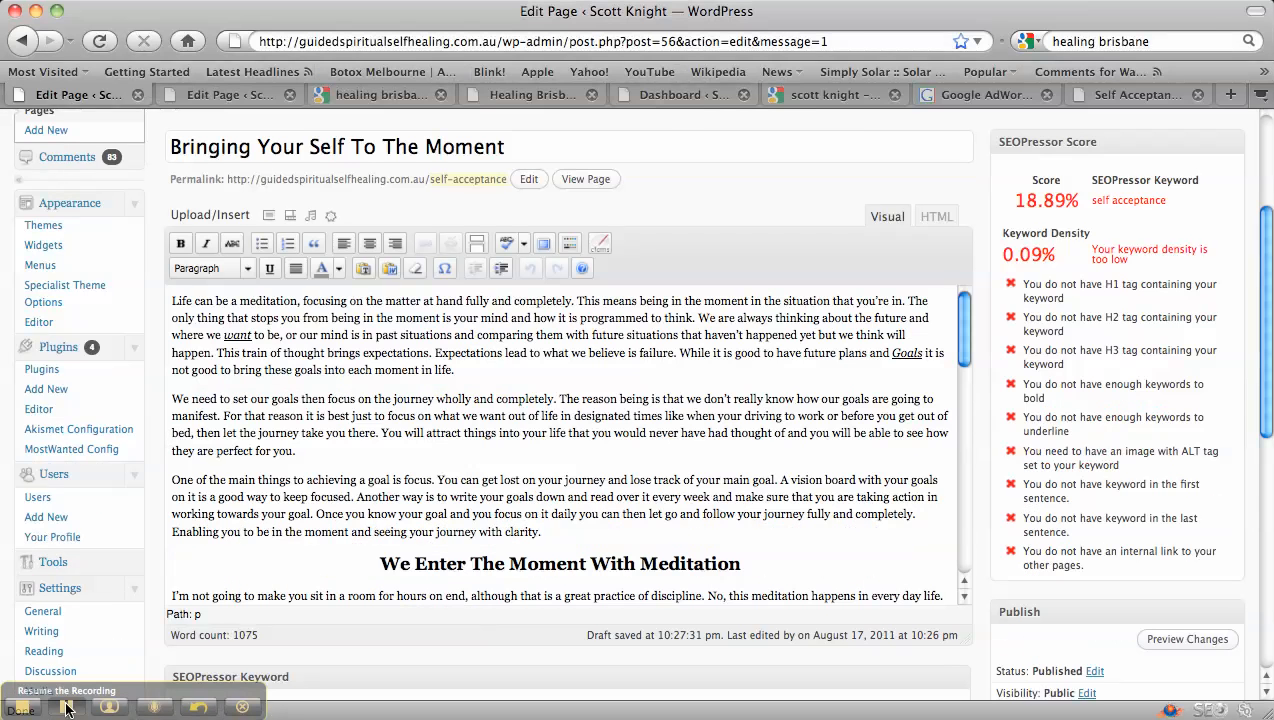
{"action": "left_click", "coordinate": [68, 706]}
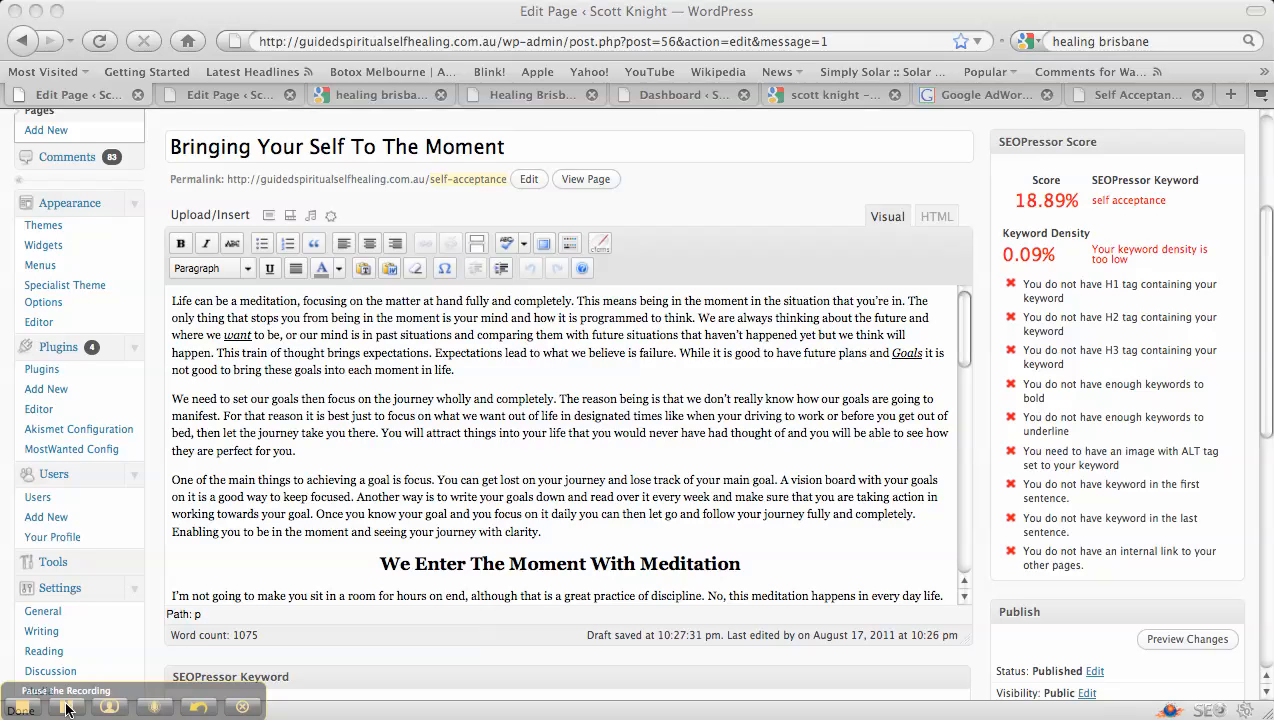
{"action": "mouse_move", "coordinate": [68, 715]}
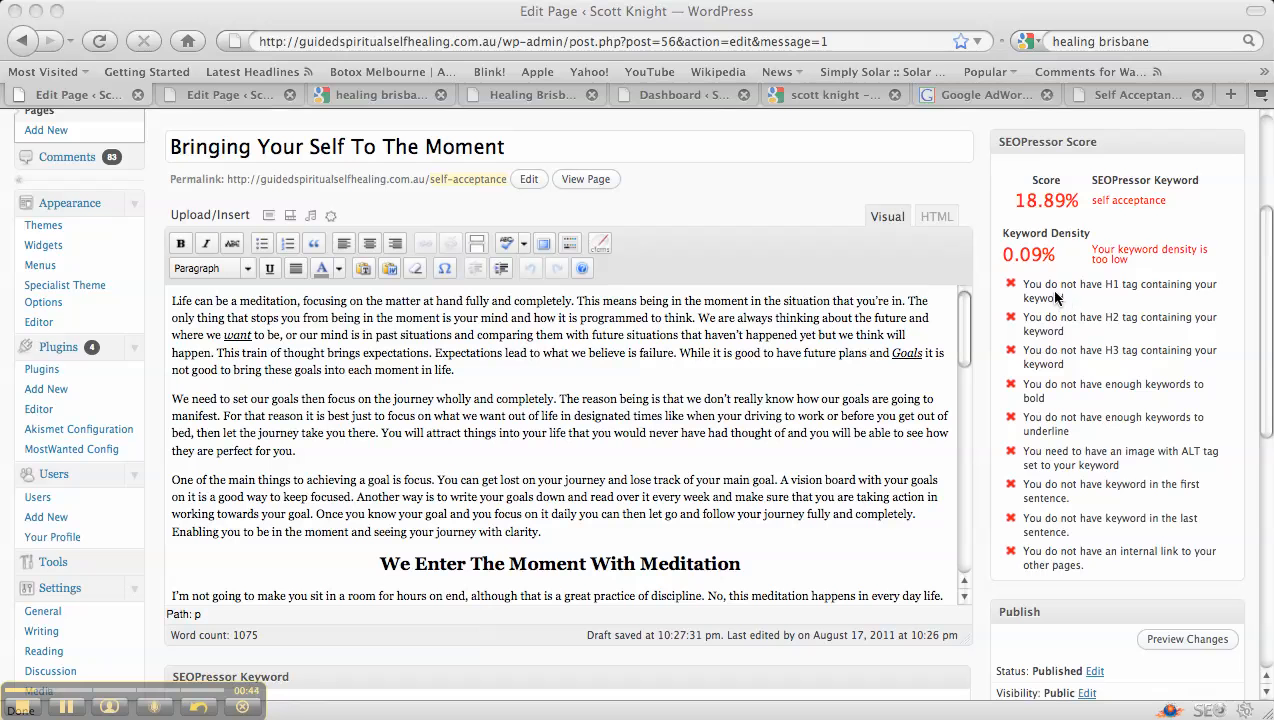
{"action": "mouse_move", "coordinate": [385, 340]}
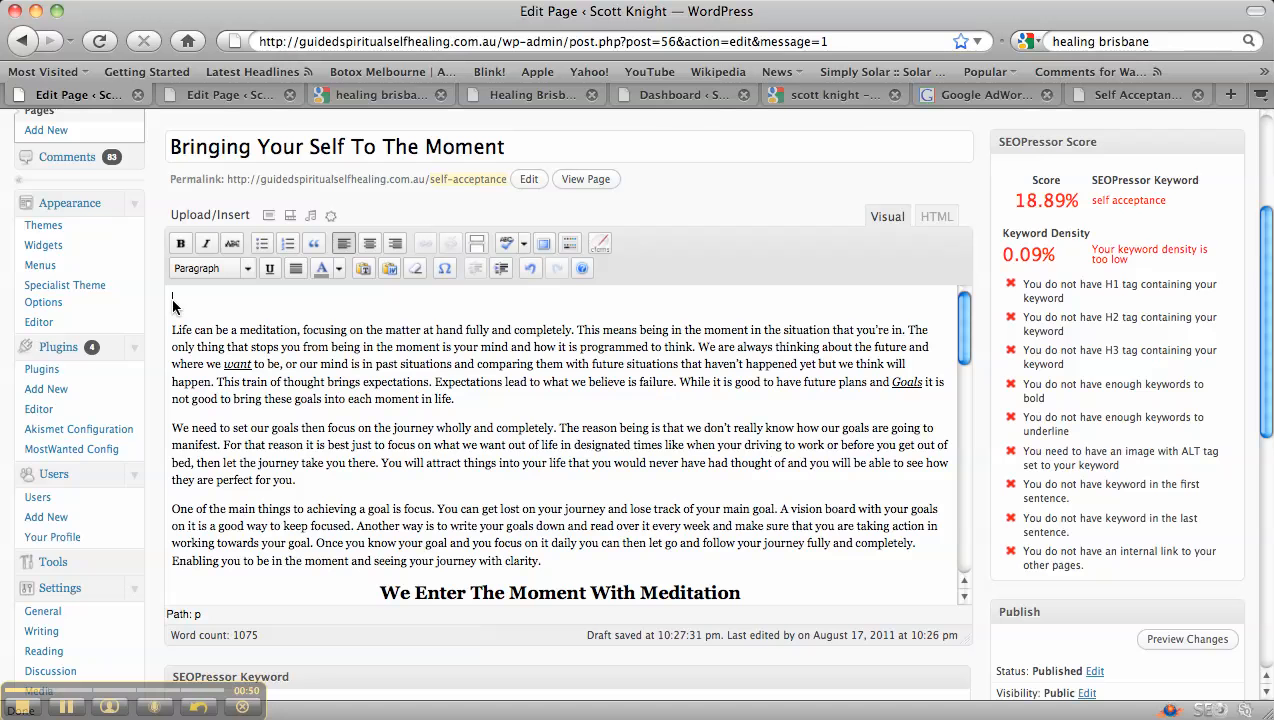
Step: Add a 'Self Acceptance' Heading 1 at the top and update the page
{"action": "type", "text": "Self Acceptance"}
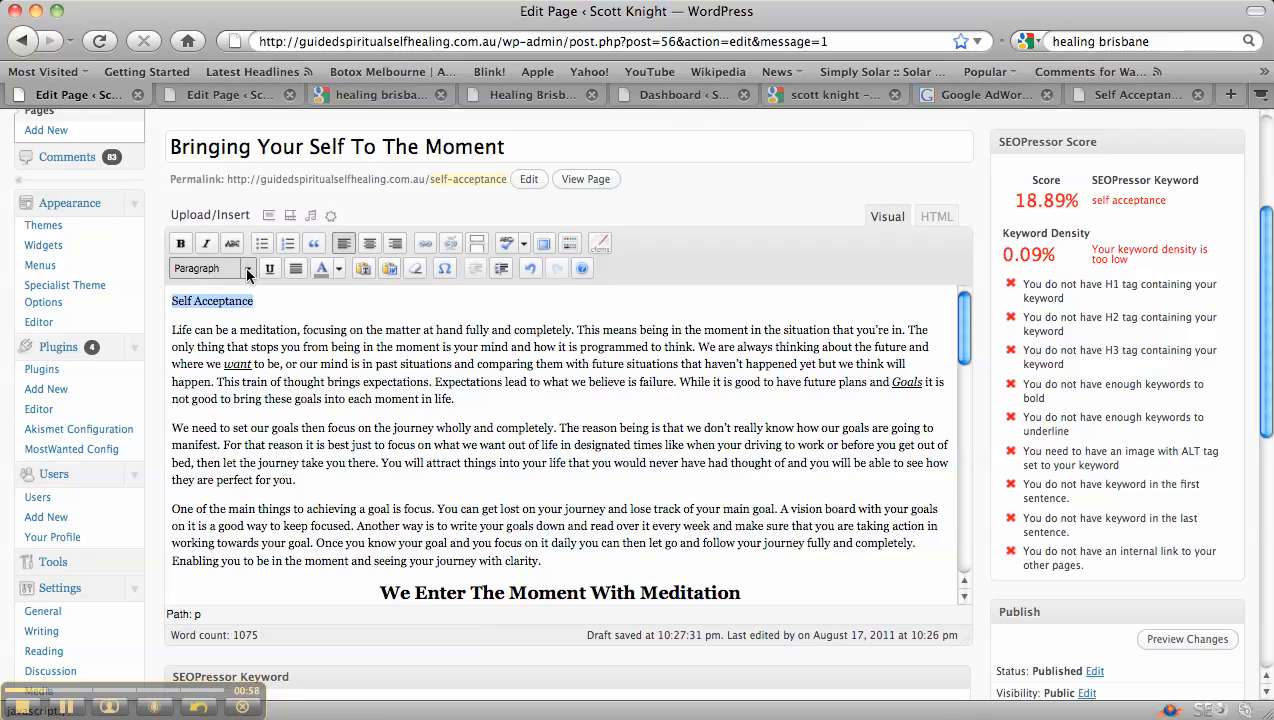
{"action": "left_click", "coordinate": [210, 268]}
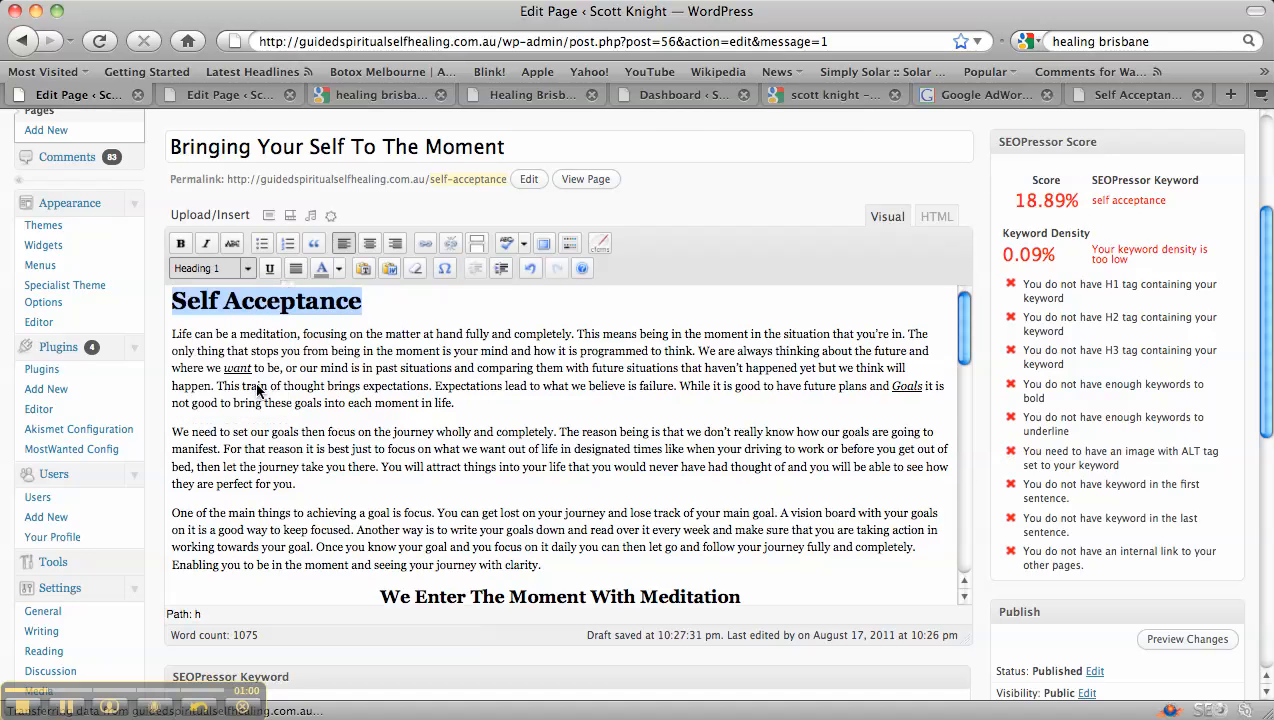
{"action": "scroll", "scroll_direction": "down", "scroll_amount": 3}
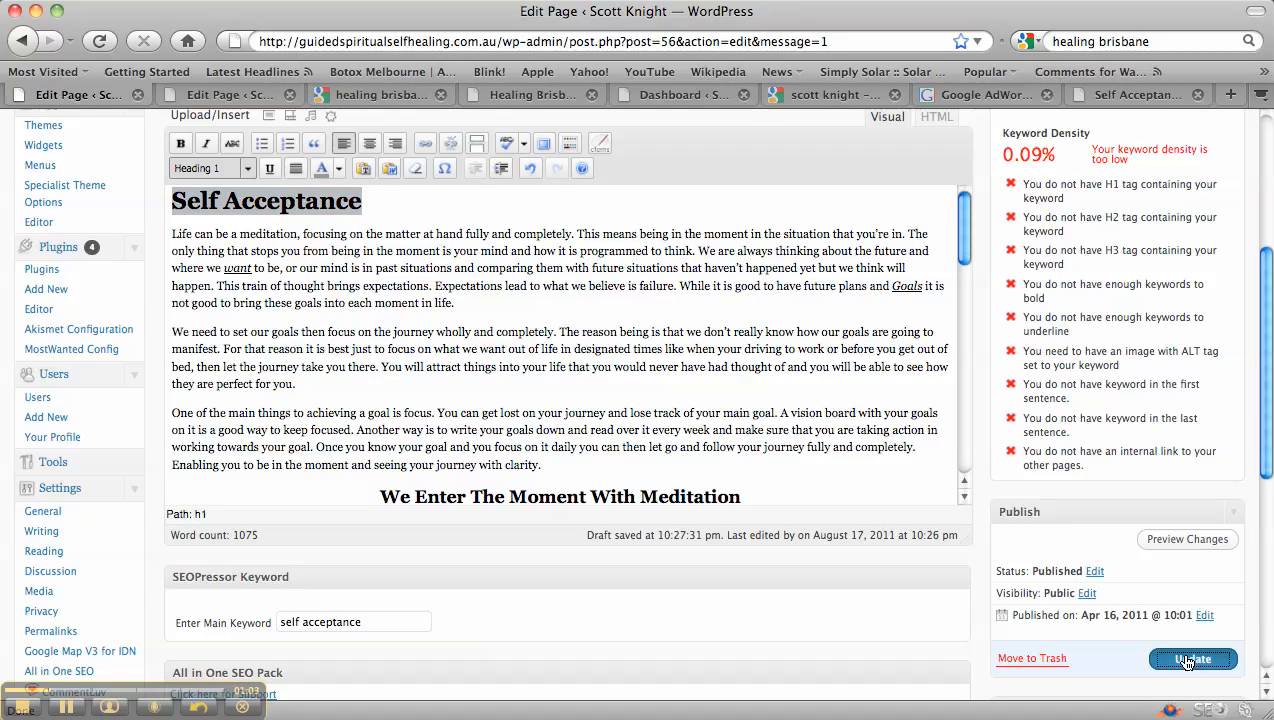
{"action": "left_click", "coordinate": [1193, 658]}
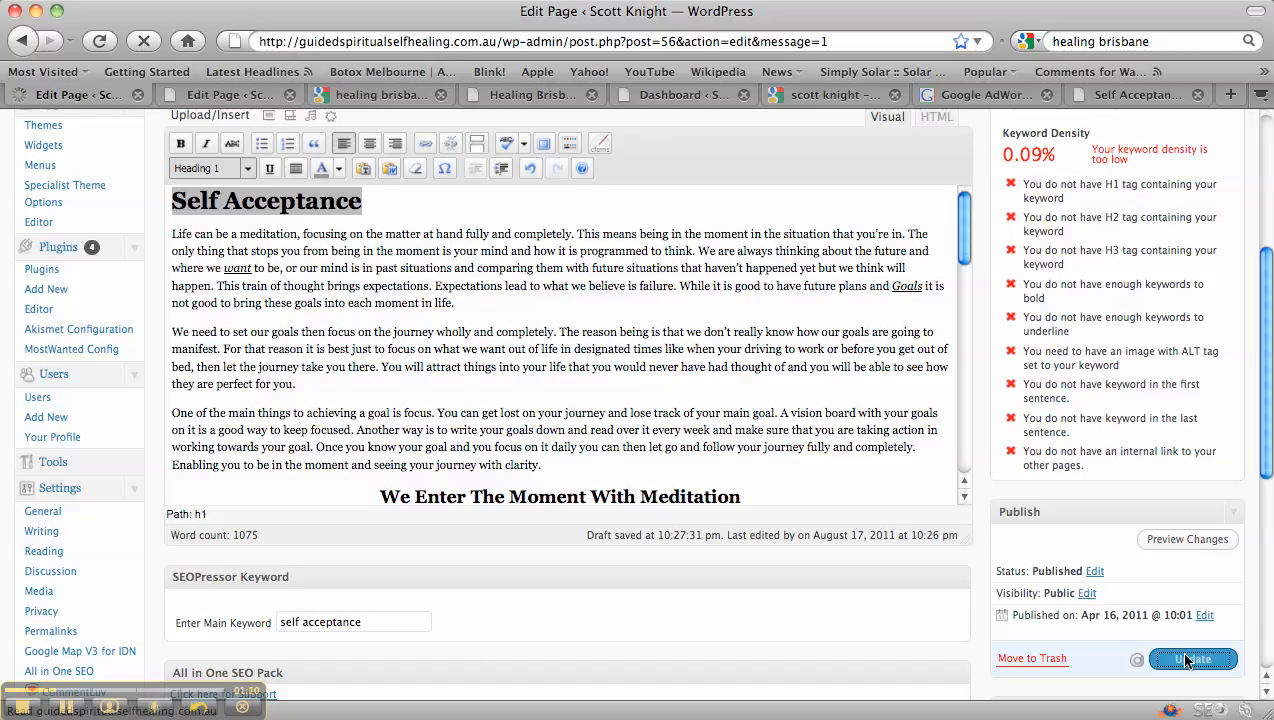
{"action": "left_click", "coordinate": [1194, 658]}
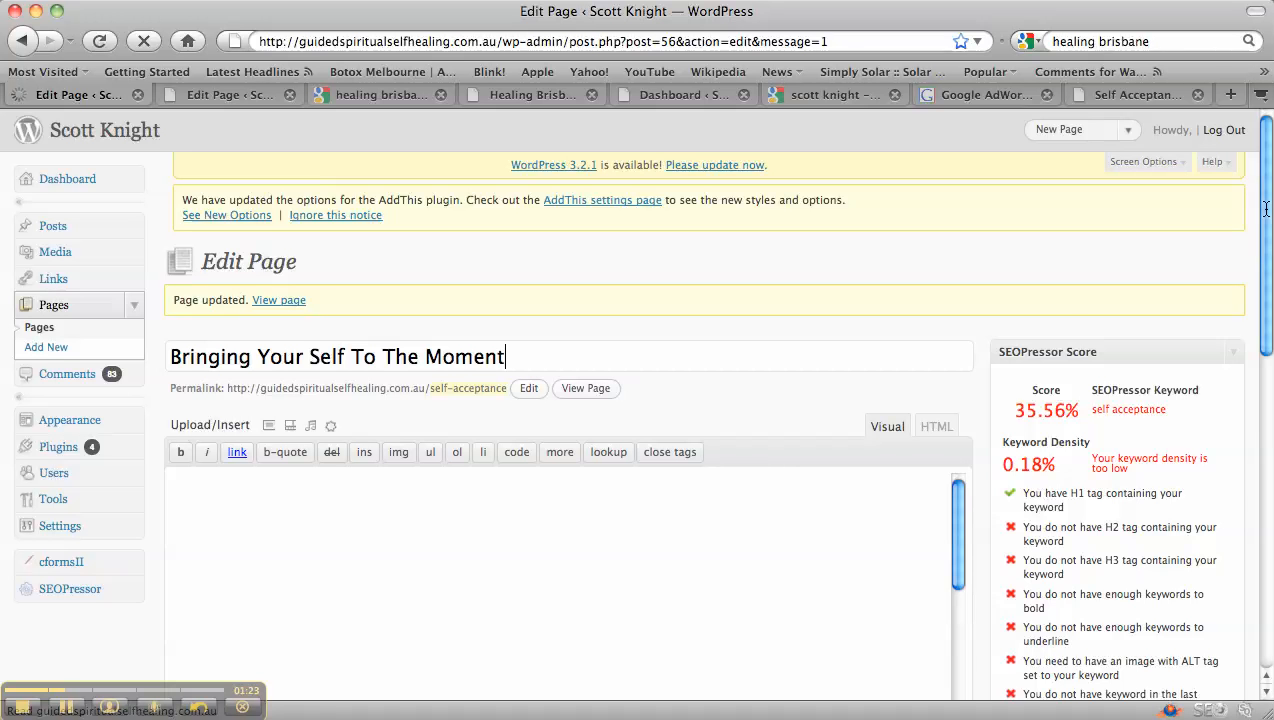
Step: Scroll down the editor to the 'We Enter The Moment With Meditation' heading
{"action": "scroll", "scroll_direction": "down", "scroll_amount": 3}
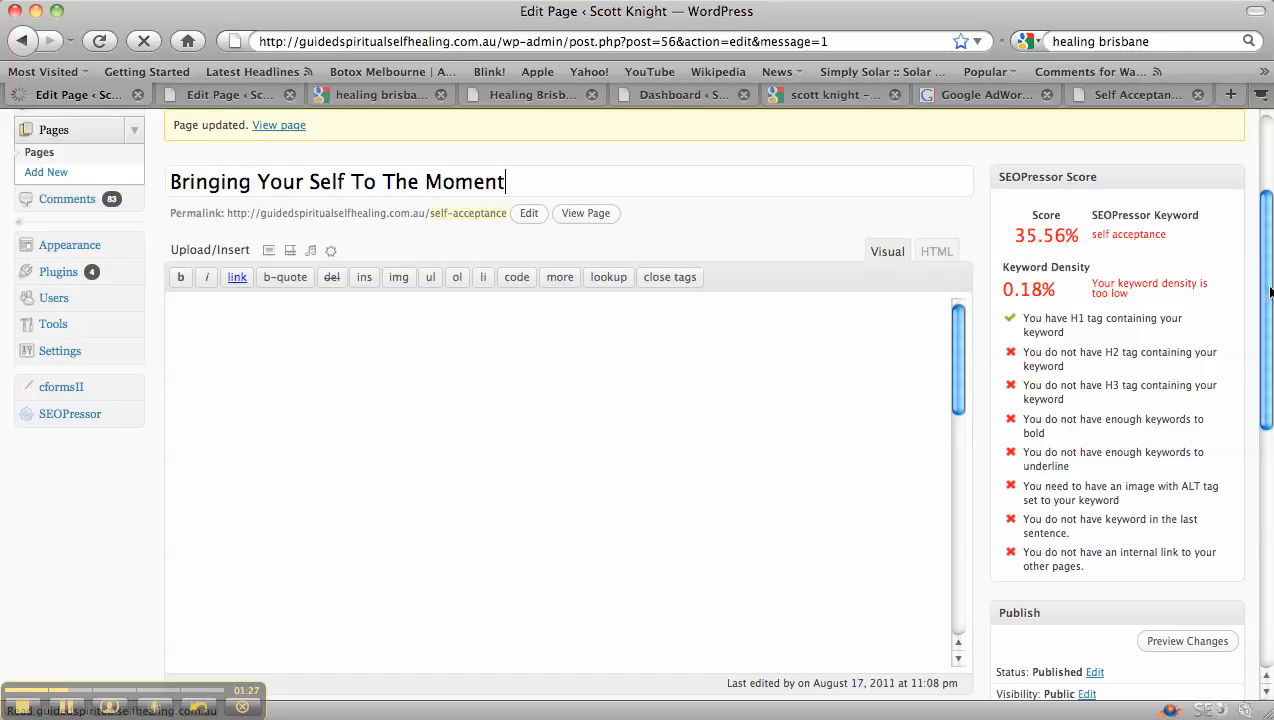
{"action": "mouse_move", "coordinate": [1157, 234]}
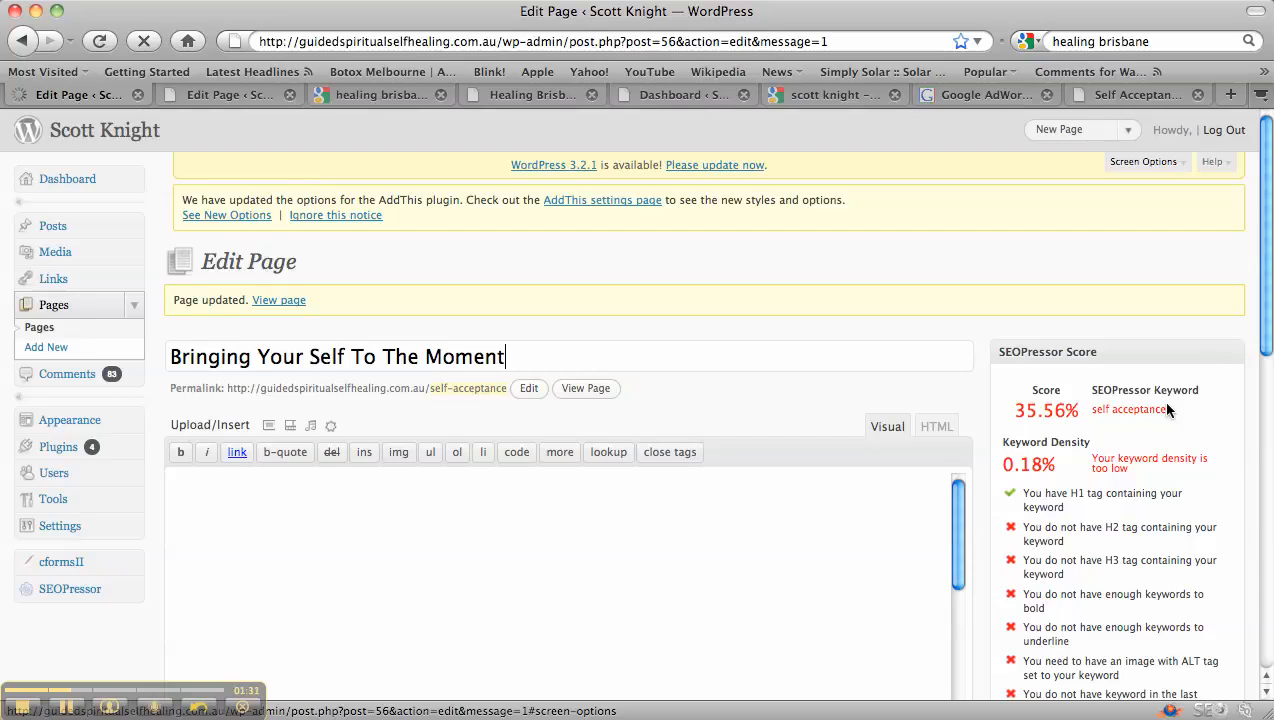
{"action": "scroll", "scroll_direction": "down", "scroll_amount": 3}
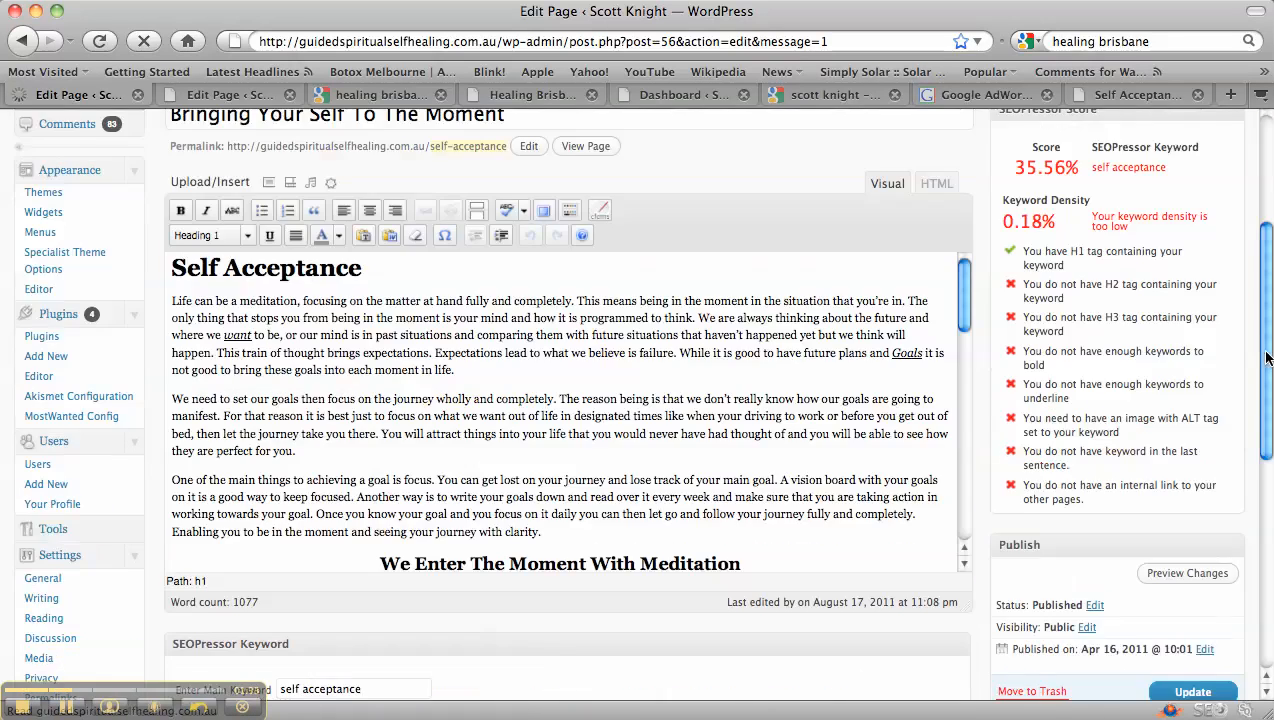
{"action": "scroll", "scroll_direction": "down", "scroll_amount": 3}
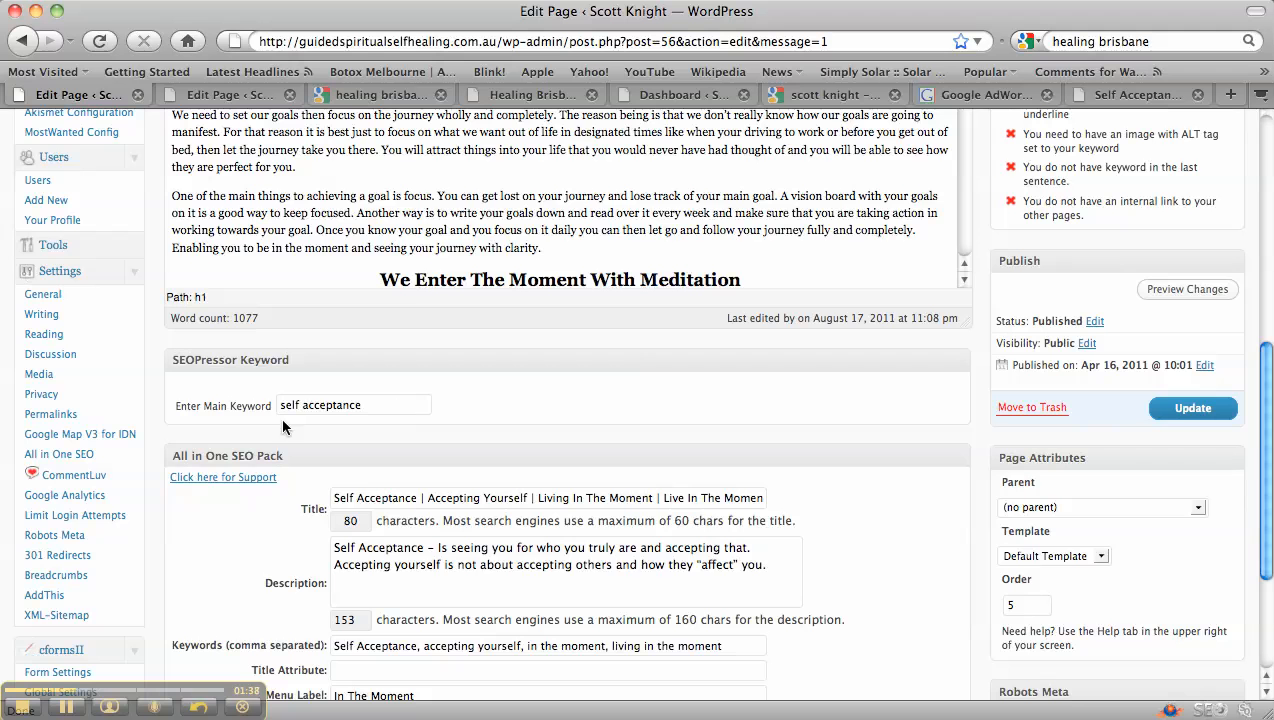
{"action": "mouse_move", "coordinate": [1268, 409]}
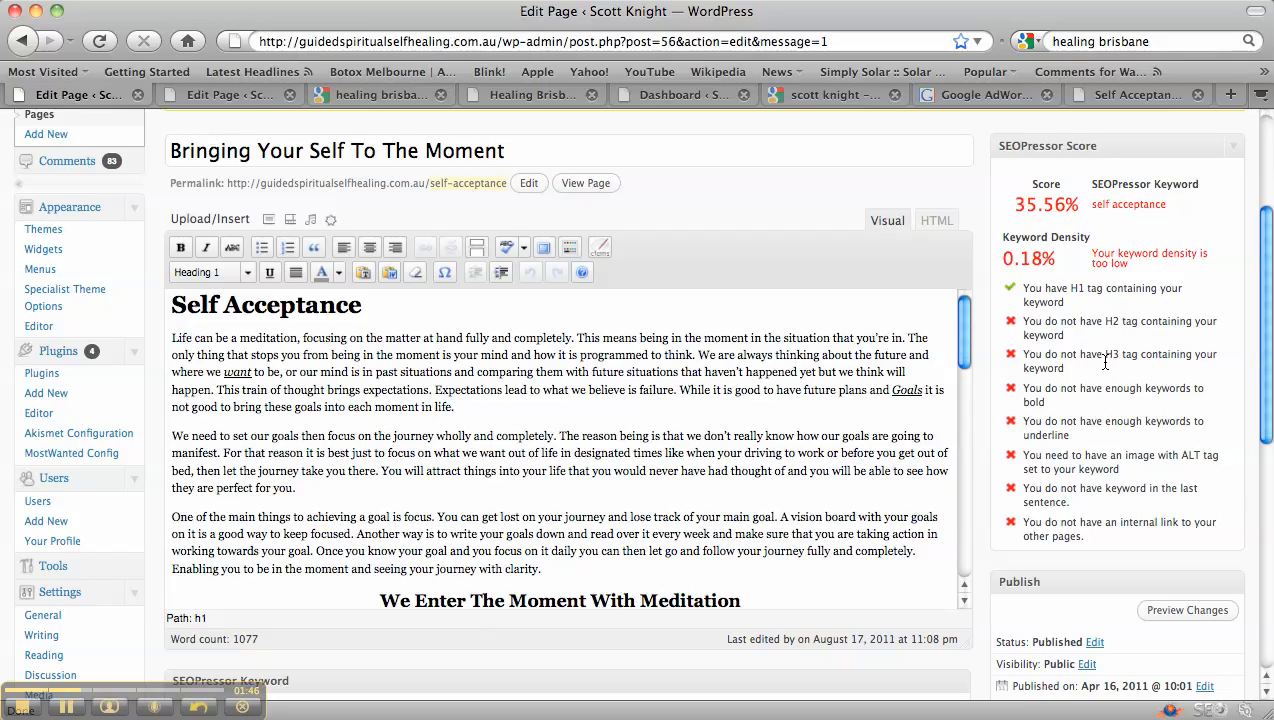
{"action": "mouse_move", "coordinate": [1073, 396]}
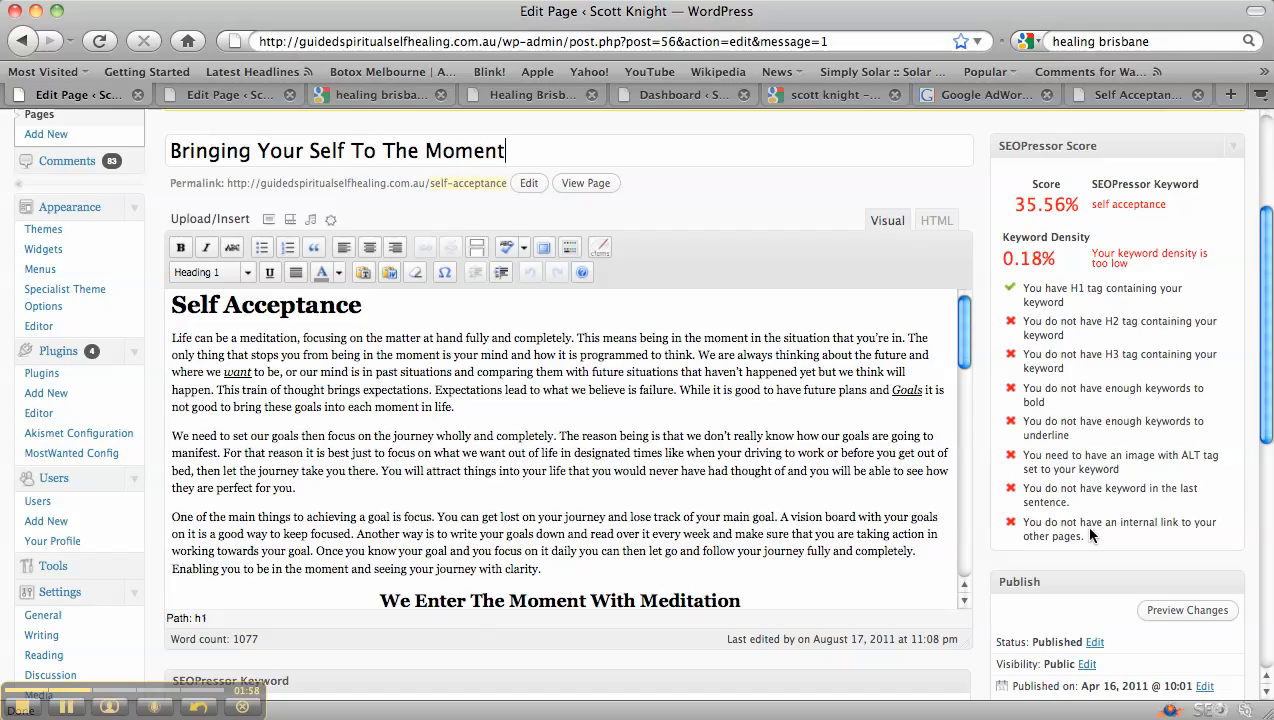
{"action": "mouse_move", "coordinate": [725, 452]}
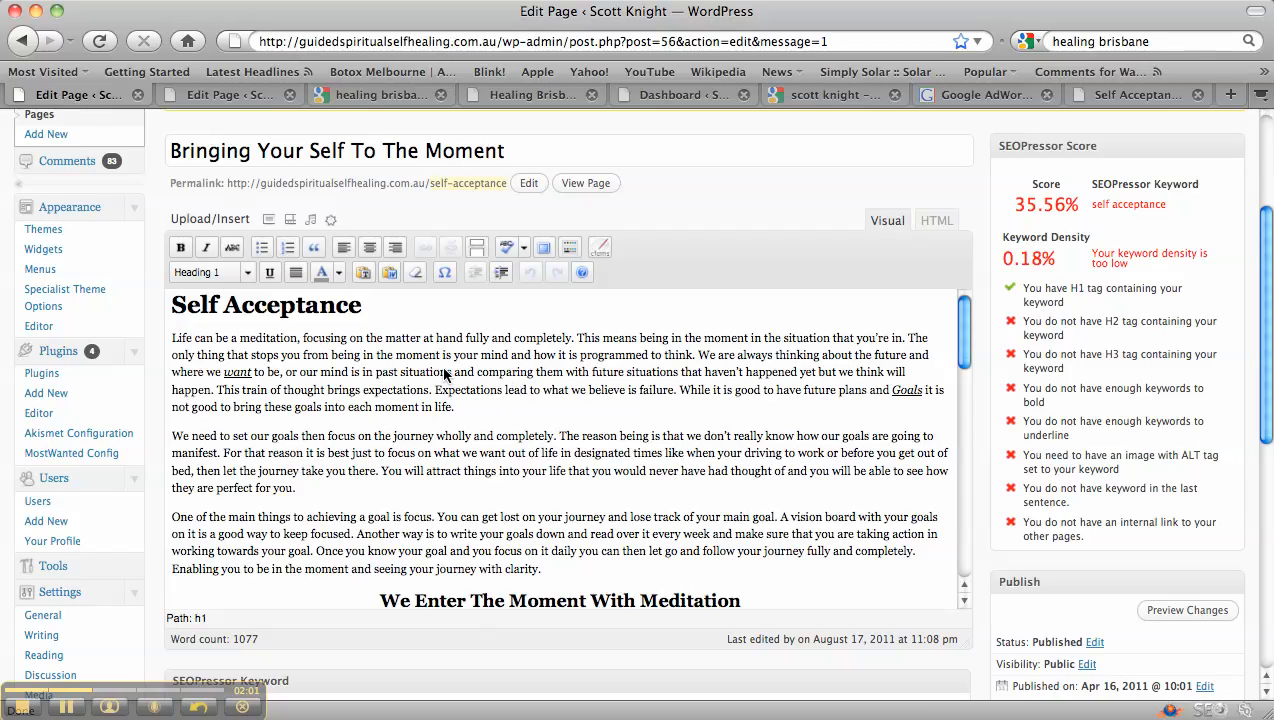
{"action": "mouse_move", "coordinate": [1016, 365]}
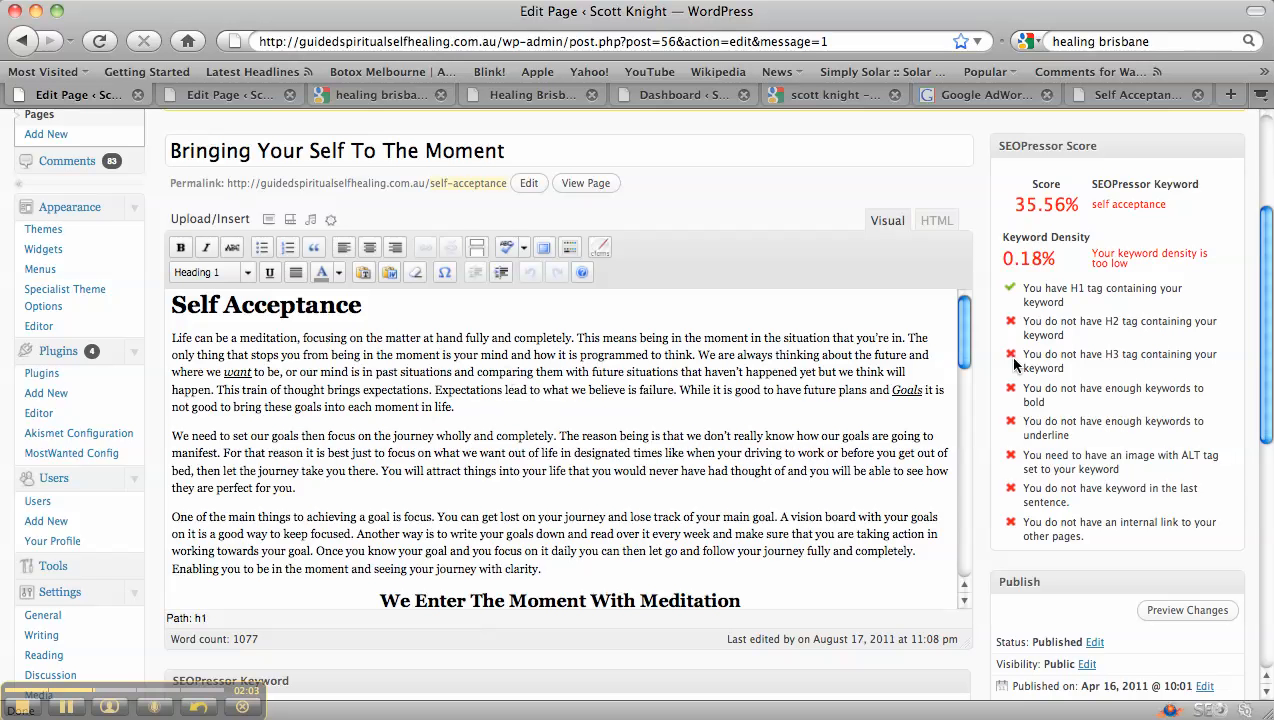
{"action": "scroll", "scroll_direction": "down", "scroll_amount": 3}
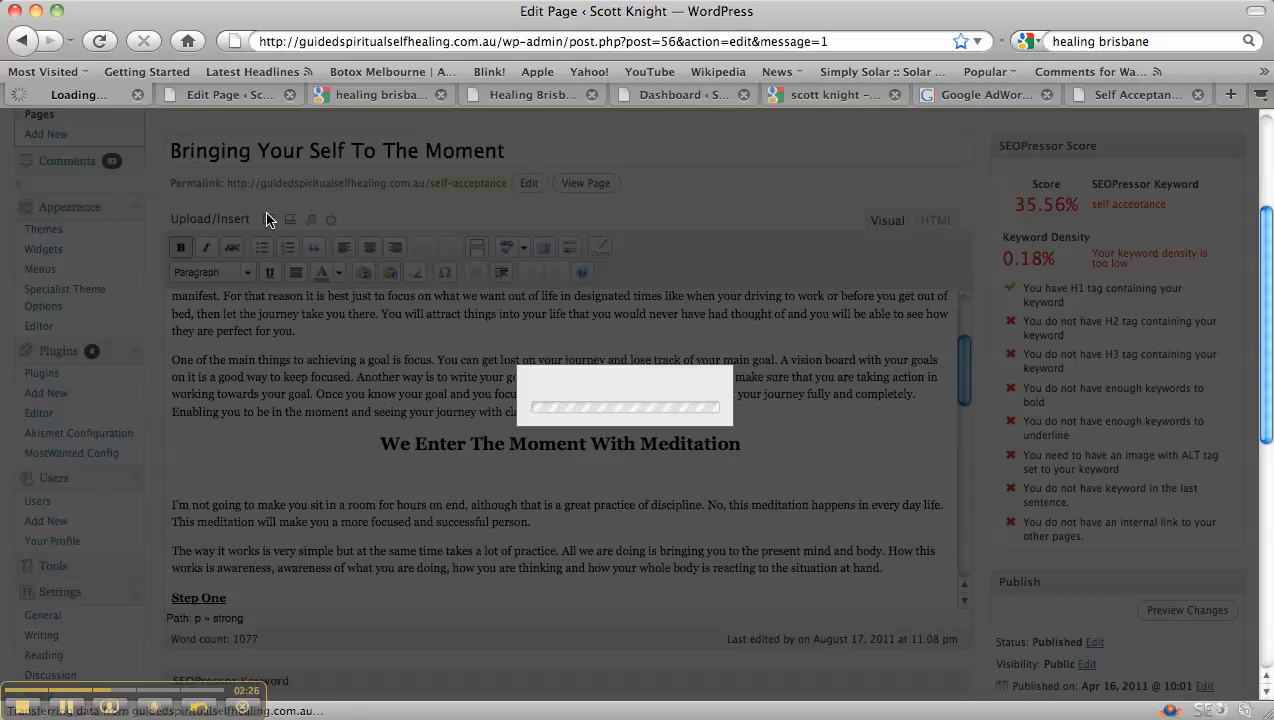
Step: Open the Media Library in the Add an Image dialog and expand Spiritual-Healing's details
{"action": "left_click", "coordinate": [271, 218]}
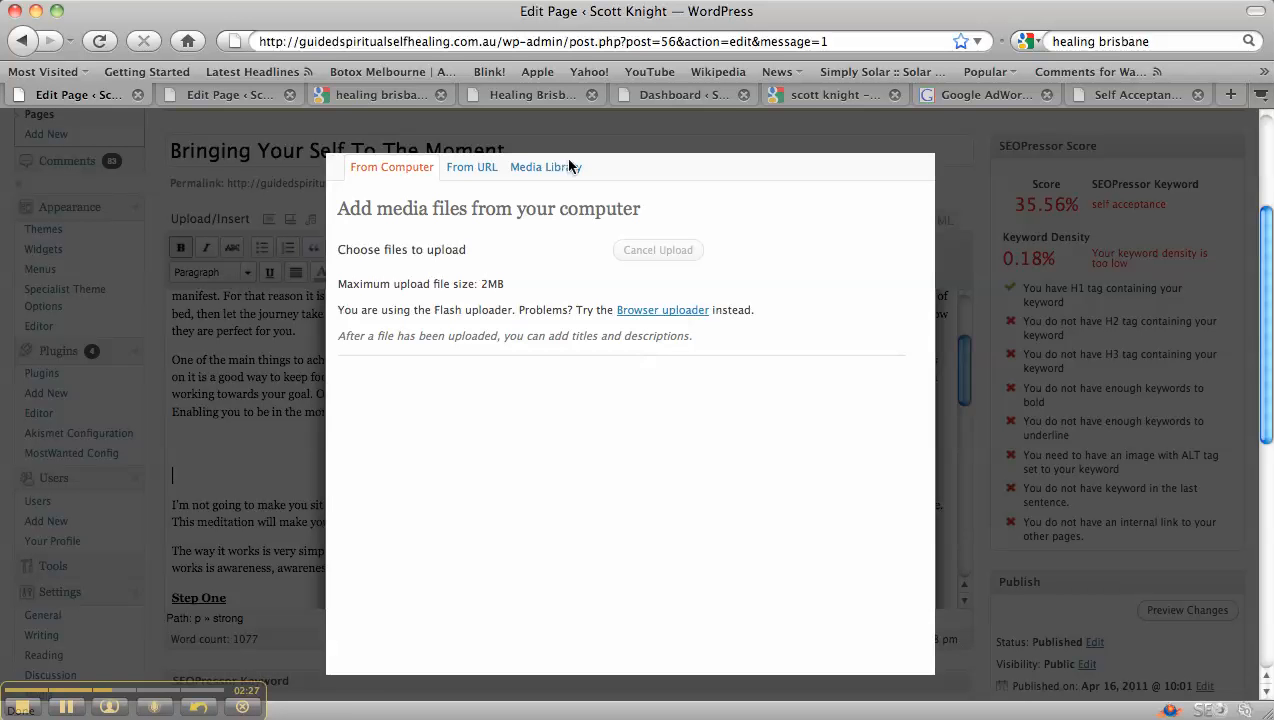
{"action": "mouse_move", "coordinate": [546, 172]}
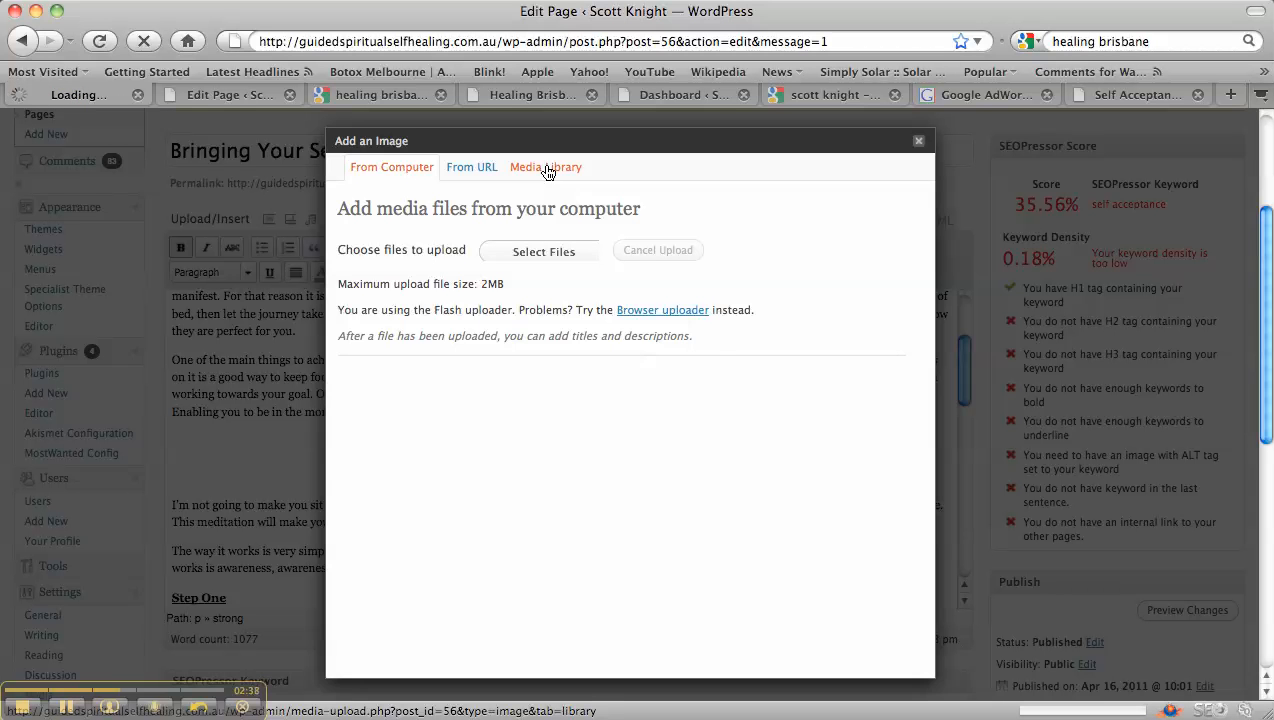
{"action": "left_click", "coordinate": [546, 167]}
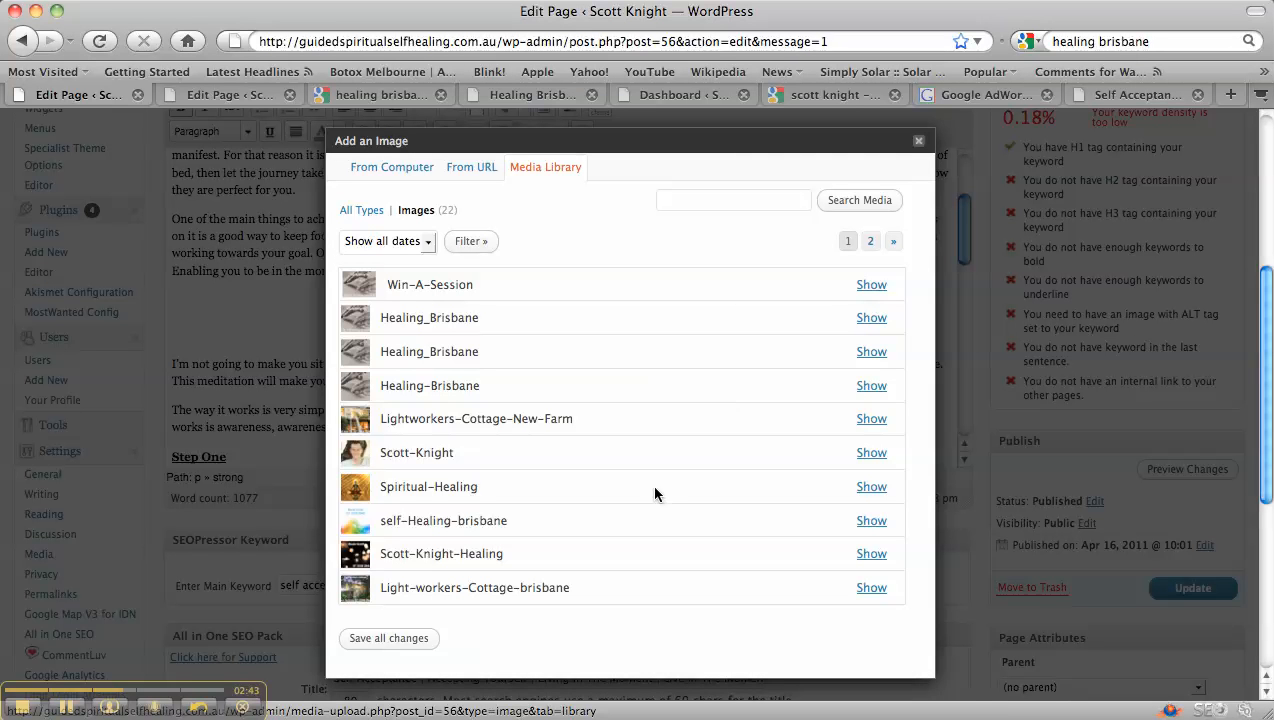
{"action": "mouse_move", "coordinate": [870, 490]}
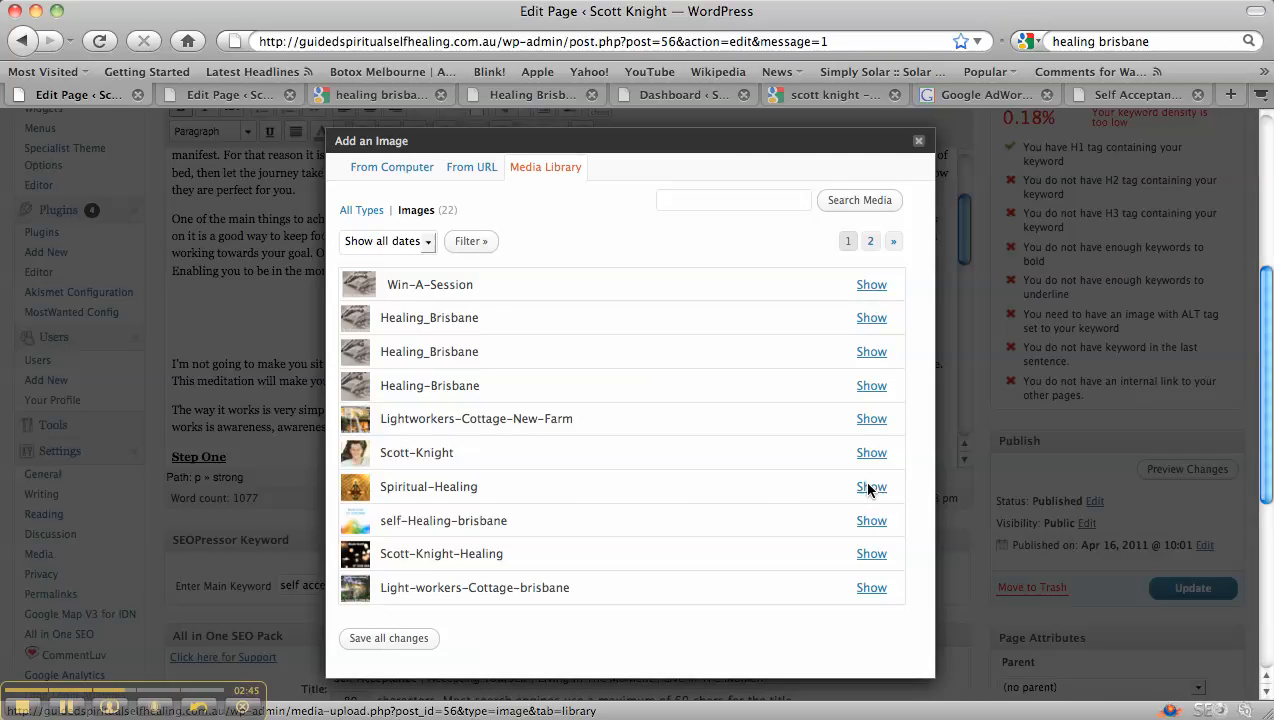
{"action": "left_click", "coordinate": [871, 487]}
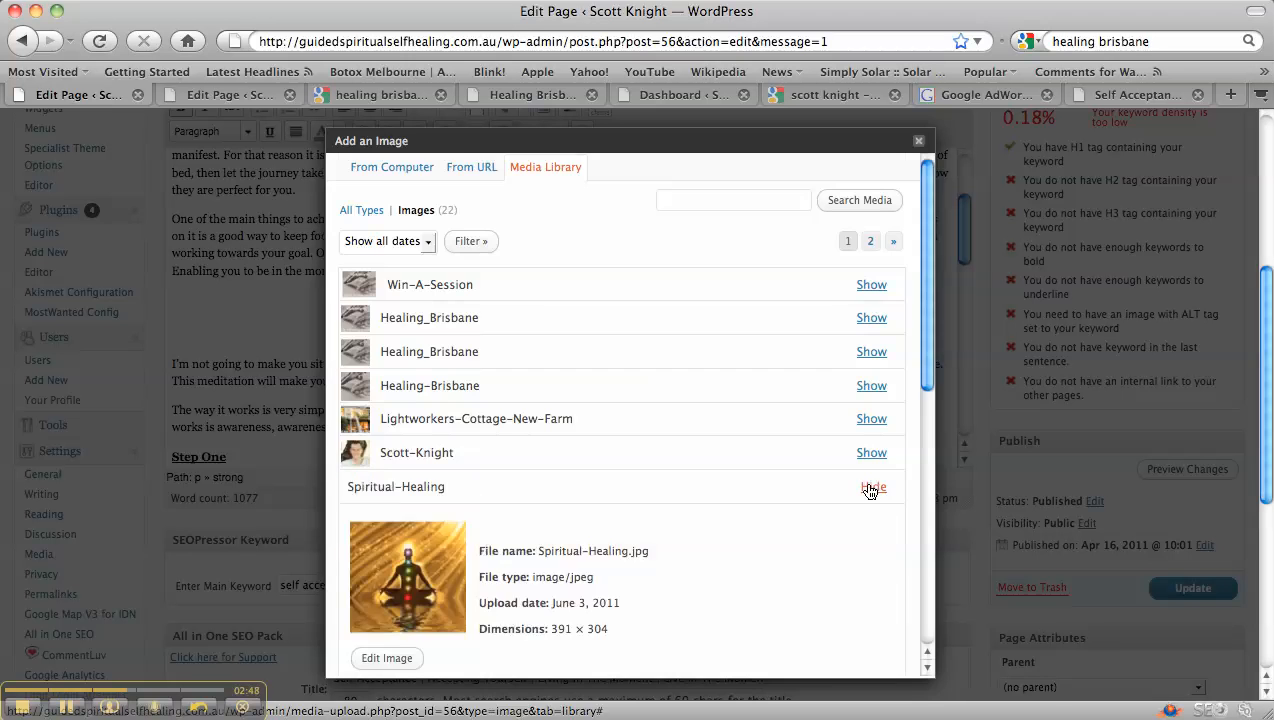
Step: Enter alt text 'Self Acceptance' and description 'Chakra Colours – self acceptance' for the image
{"action": "left_click", "coordinate": [871, 489]}
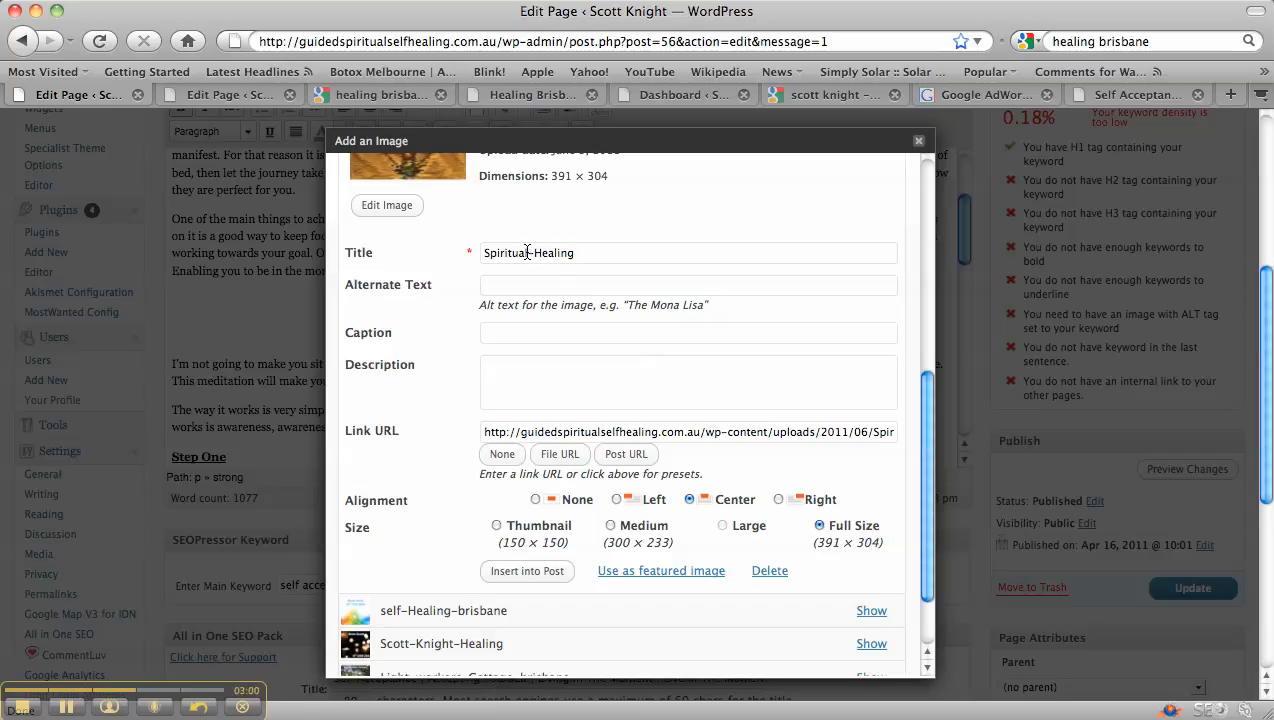
{"action": "left_click", "coordinate": [688, 285]}
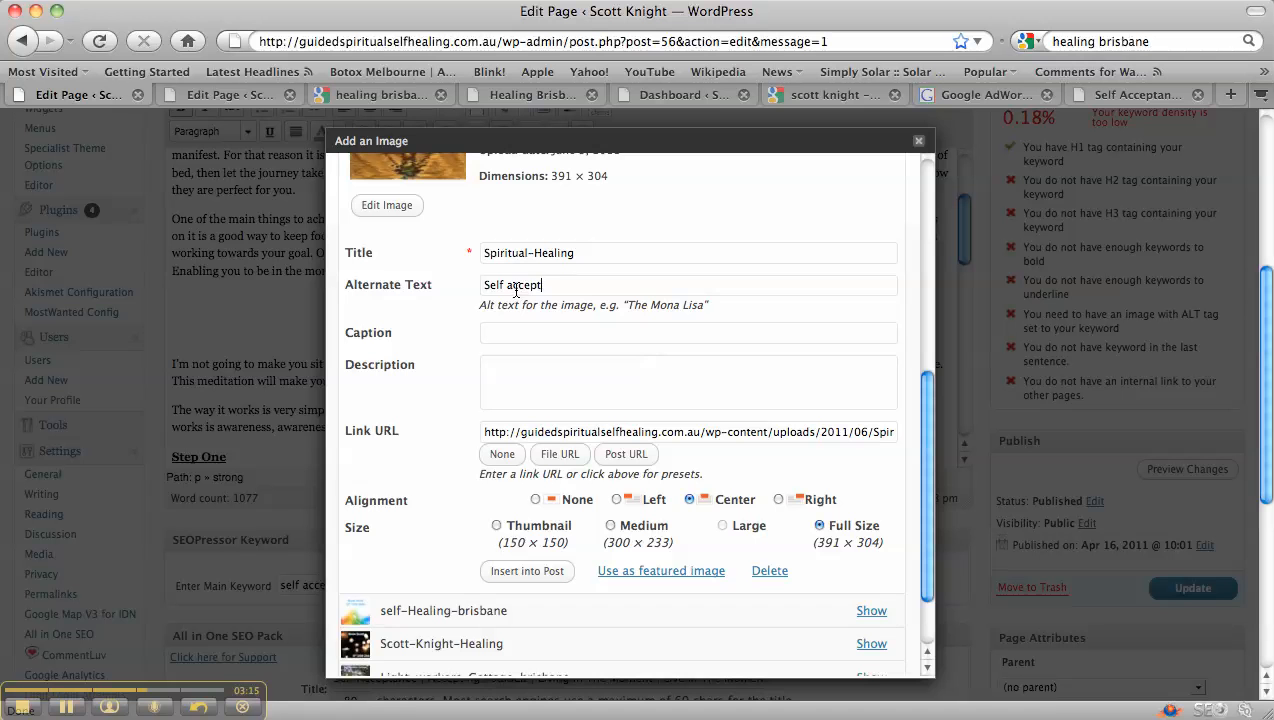
{"action": "type", "text": "Self Acceptance"}
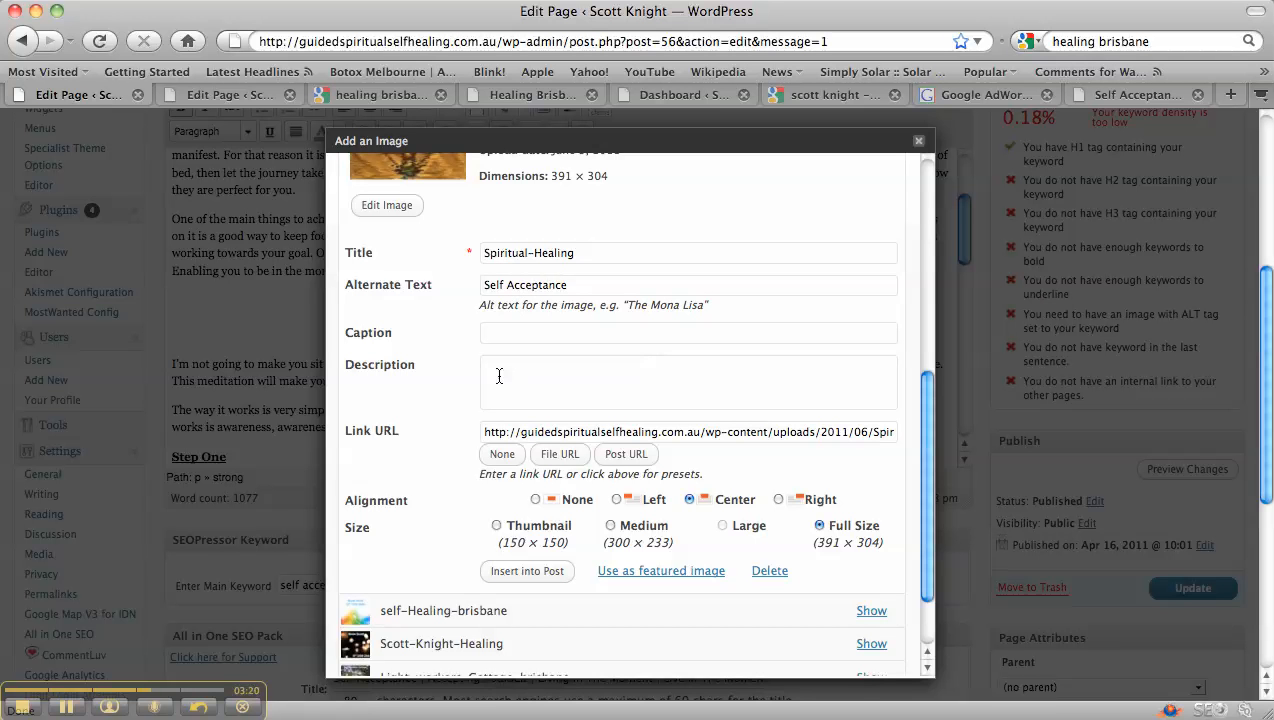
{"action": "mouse_move", "coordinate": [927, 442]}
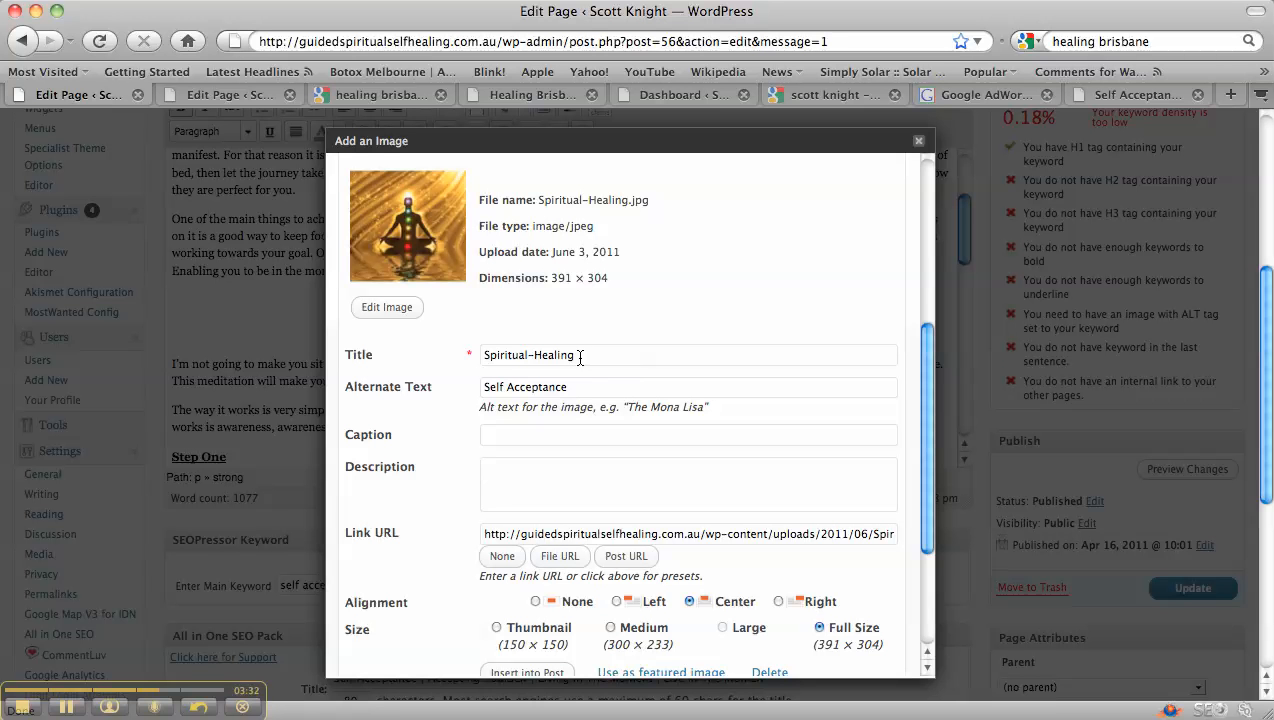
{"action": "left_click", "coordinate": [688, 483]}
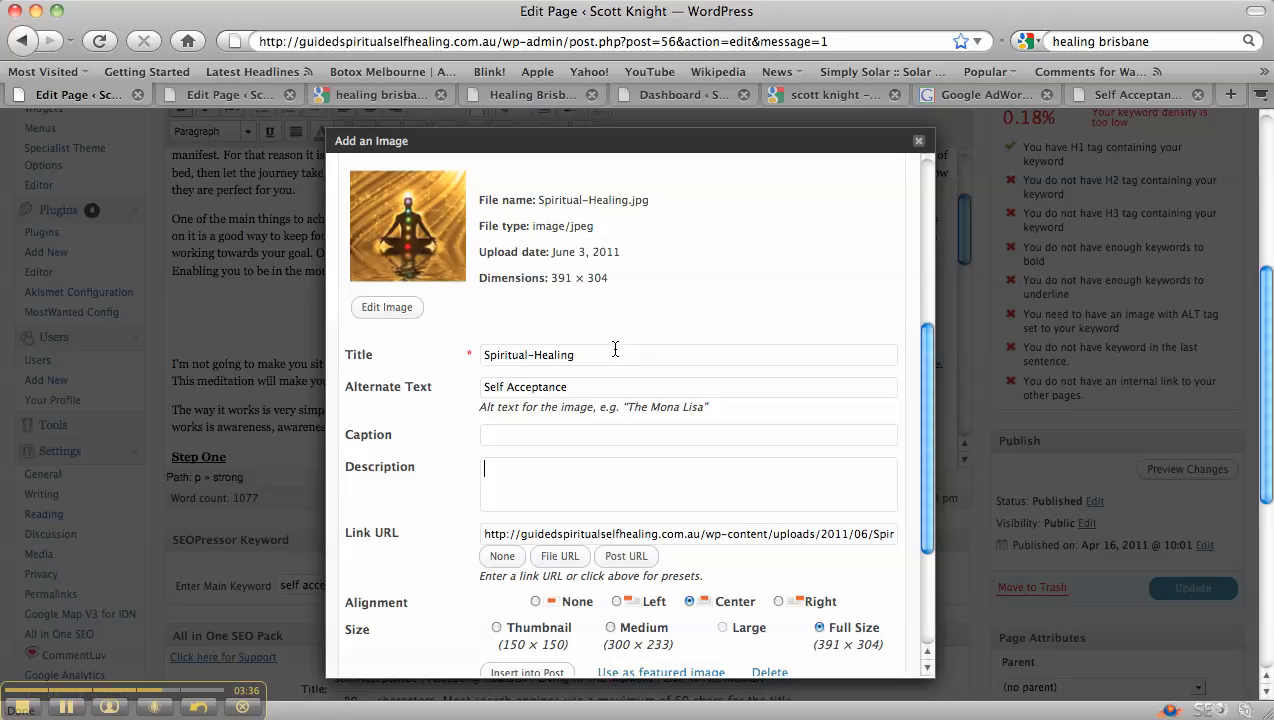
{"action": "mouse_move", "coordinate": [647, 454]}
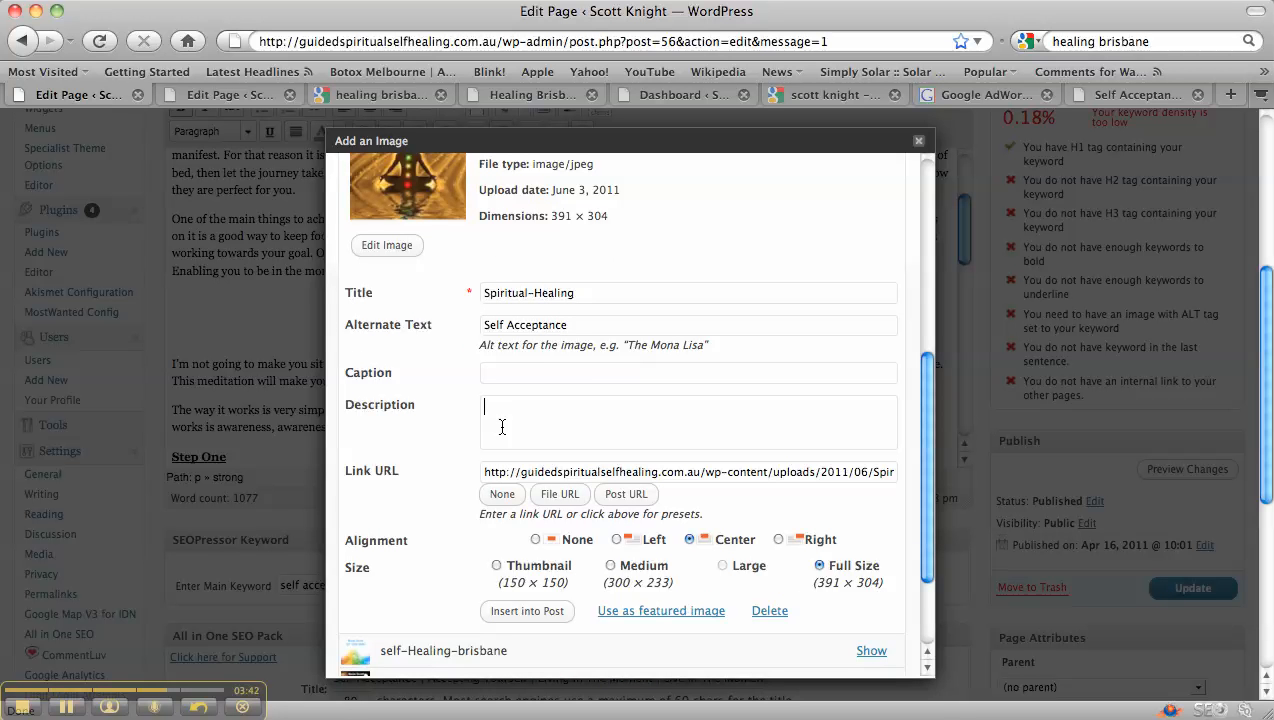
{"action": "mouse_move", "coordinate": [497, 414]}
{"action": "type", "text": "Chakra Colours – self acceptance"}
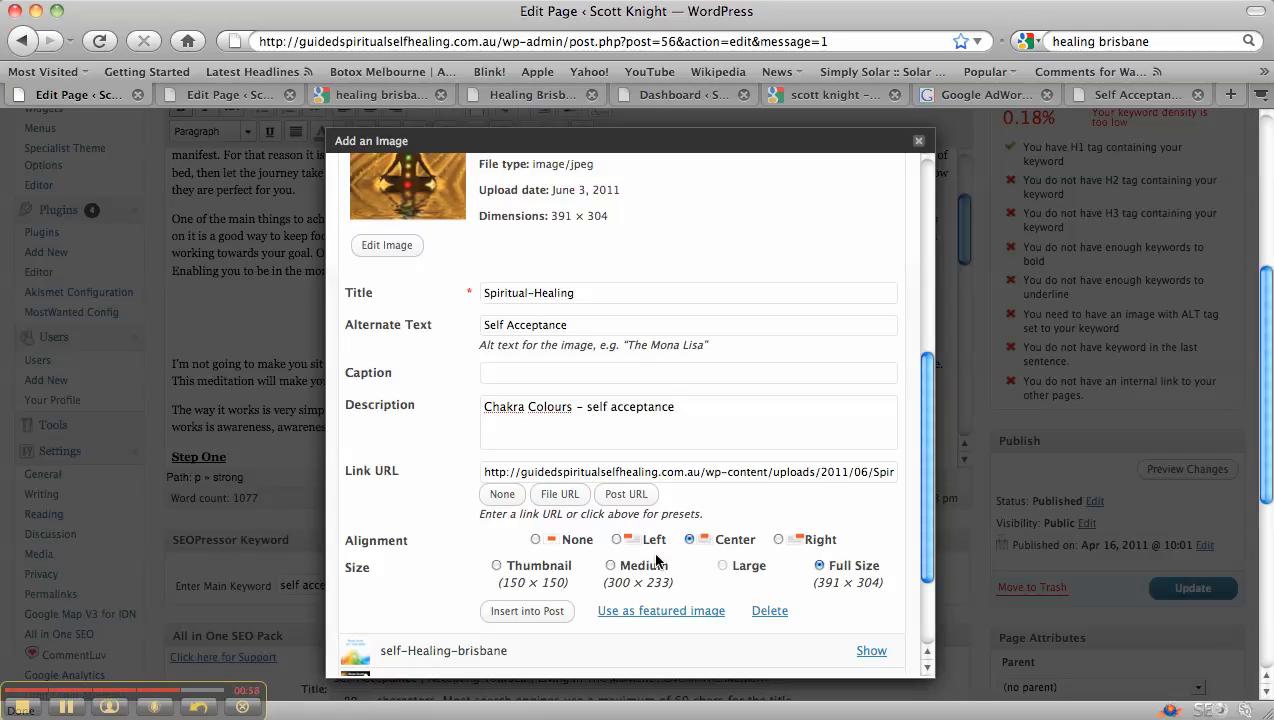
{"action": "left_click", "coordinate": [527, 611]}
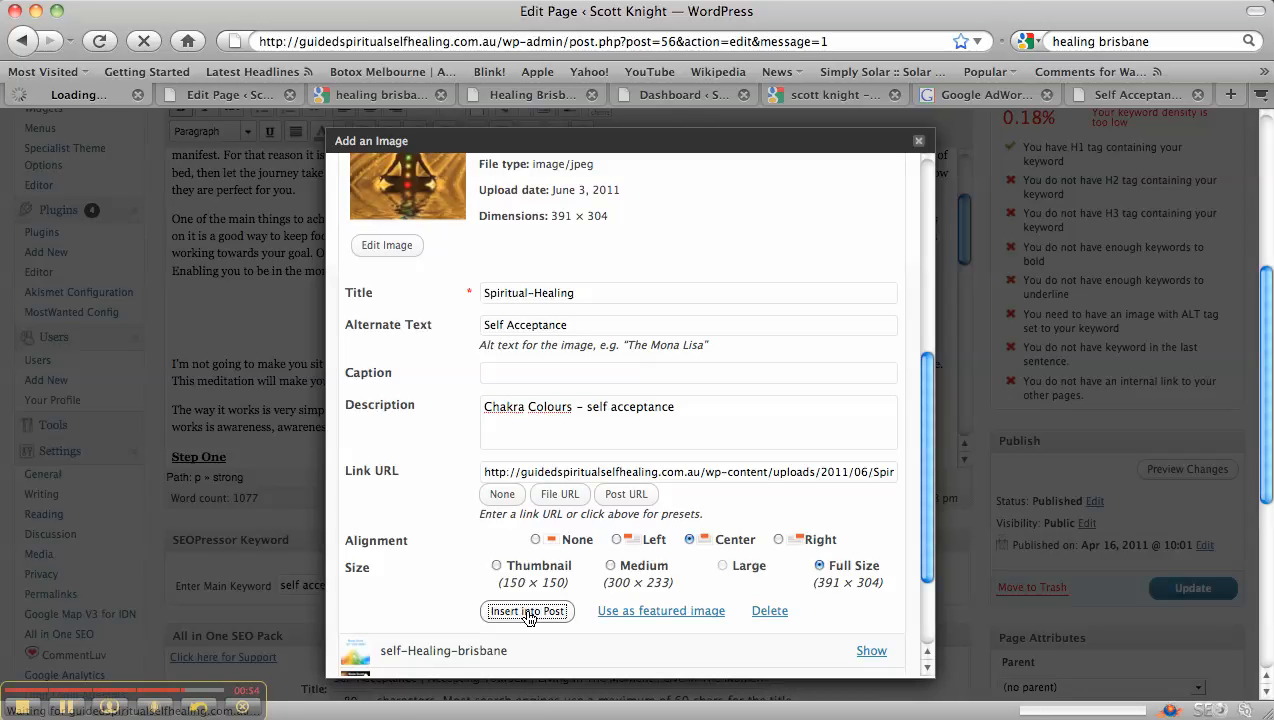
Step: Insert the Spiritual-Healing image into the page and update it, reaching a 45.56% score
{"action": "left_click", "coordinate": [527, 611]}
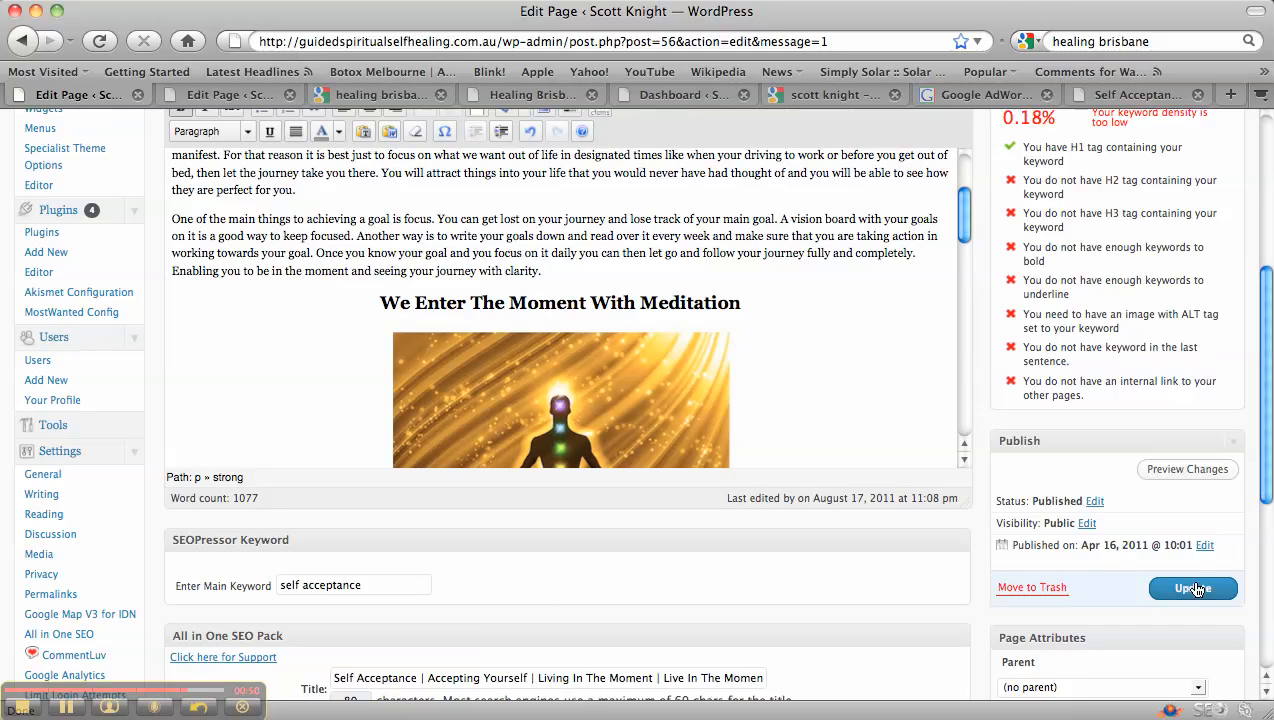
{"action": "left_click", "coordinate": [1193, 588]}
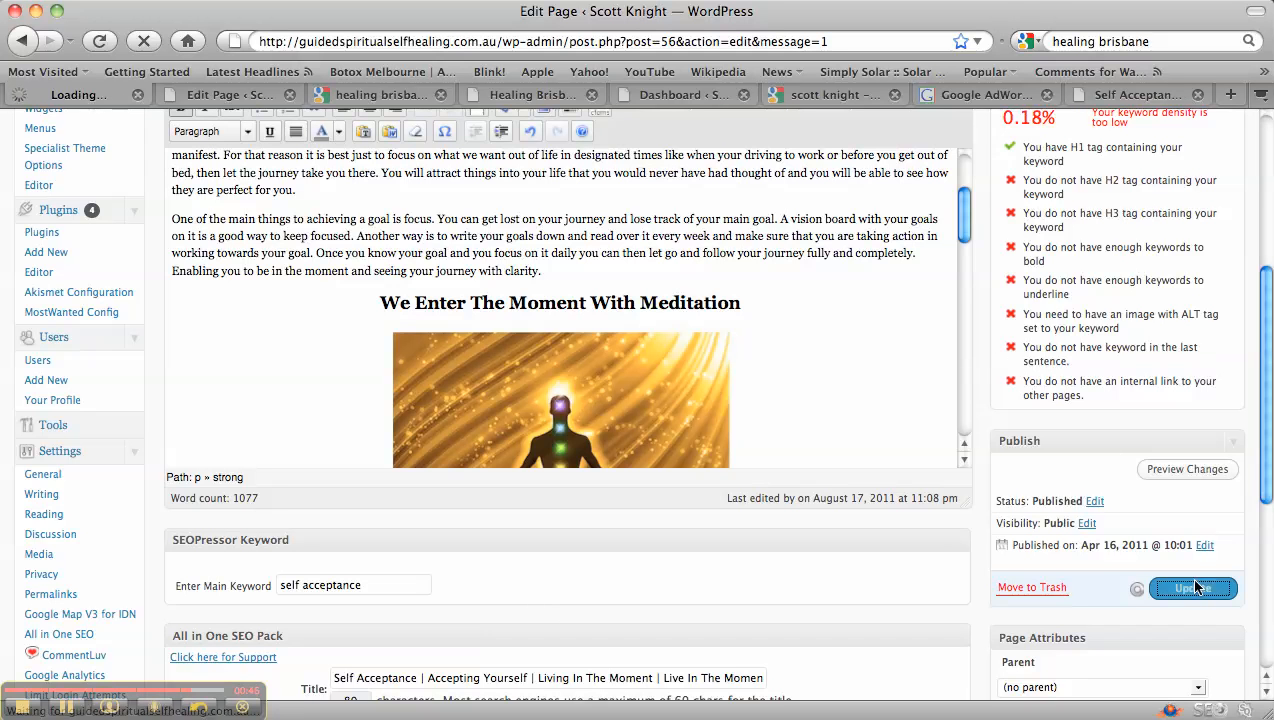
{"action": "left_click", "coordinate": [1193, 588]}
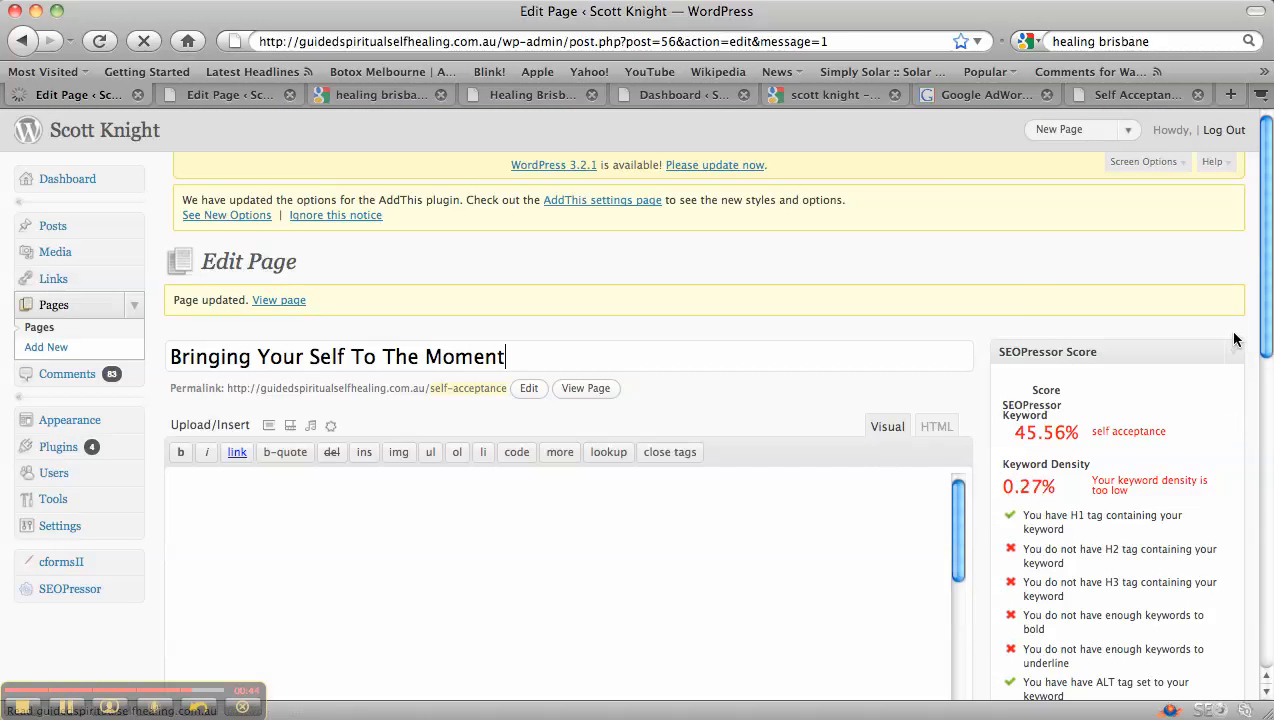
{"action": "scroll", "scroll_direction": "down", "scroll_amount": 3}
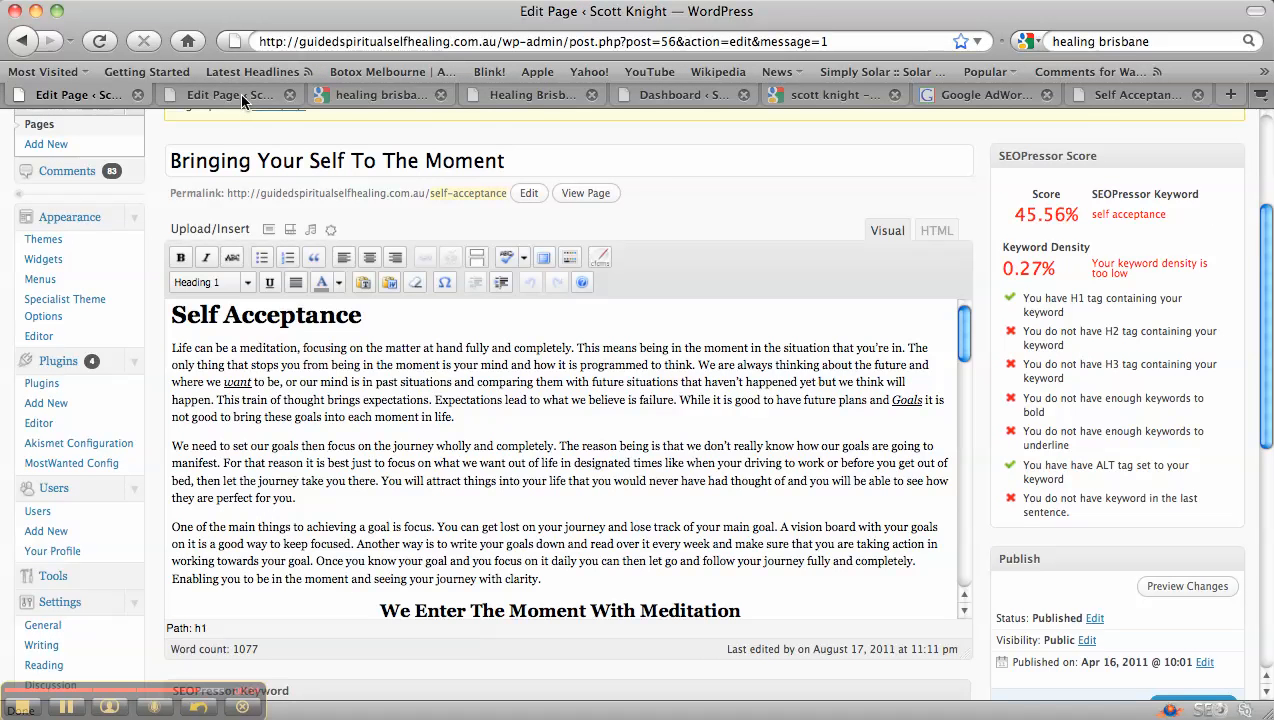
Step: Switch to the Healing Brisbane page editor tab, showing a 46.67% SEOPressor score
{"action": "left_click", "coordinate": [230, 94]}
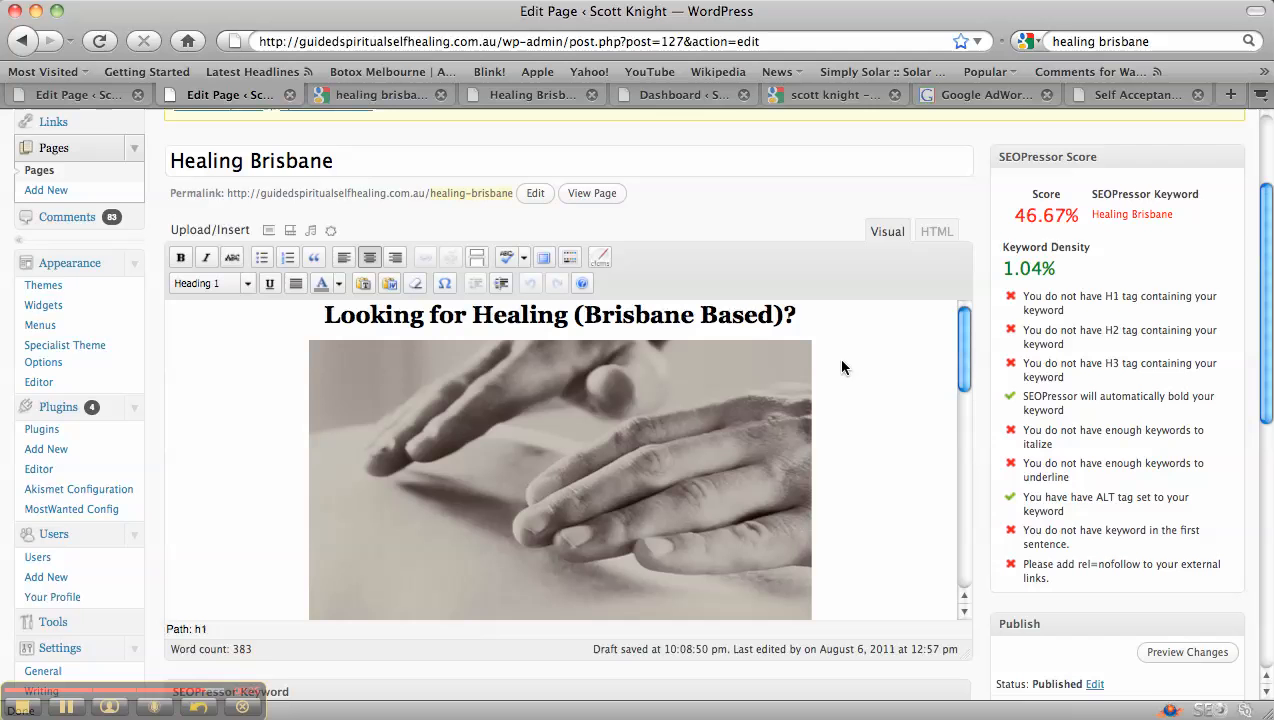
{"action": "mouse_move", "coordinate": [869, 399]}
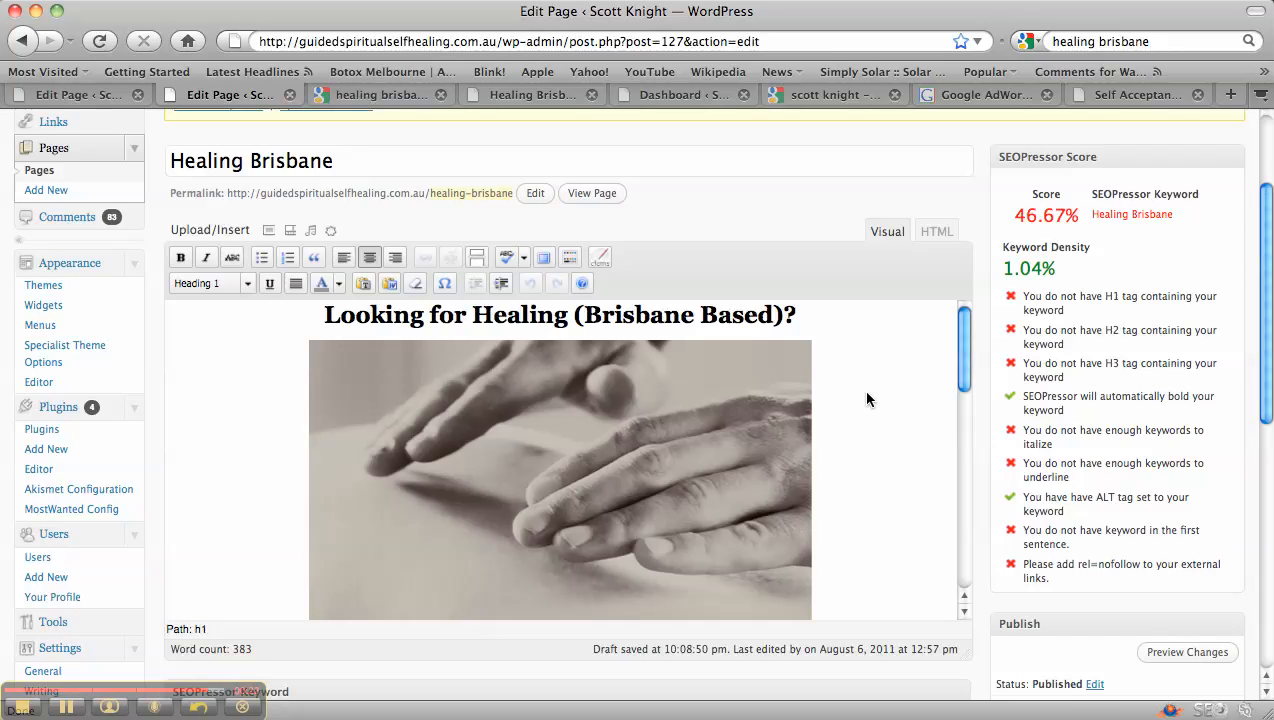
{"action": "mouse_move", "coordinate": [795, 340]}
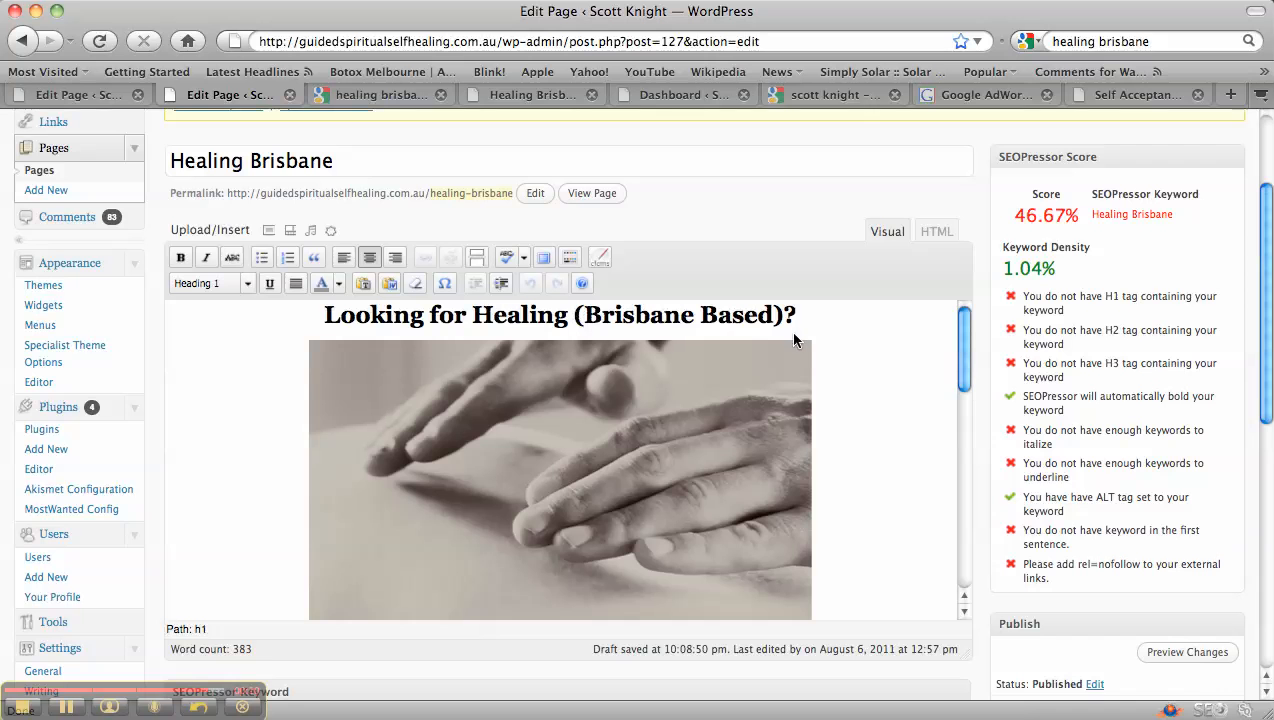
{"action": "mouse_move", "coordinate": [931, 454]}
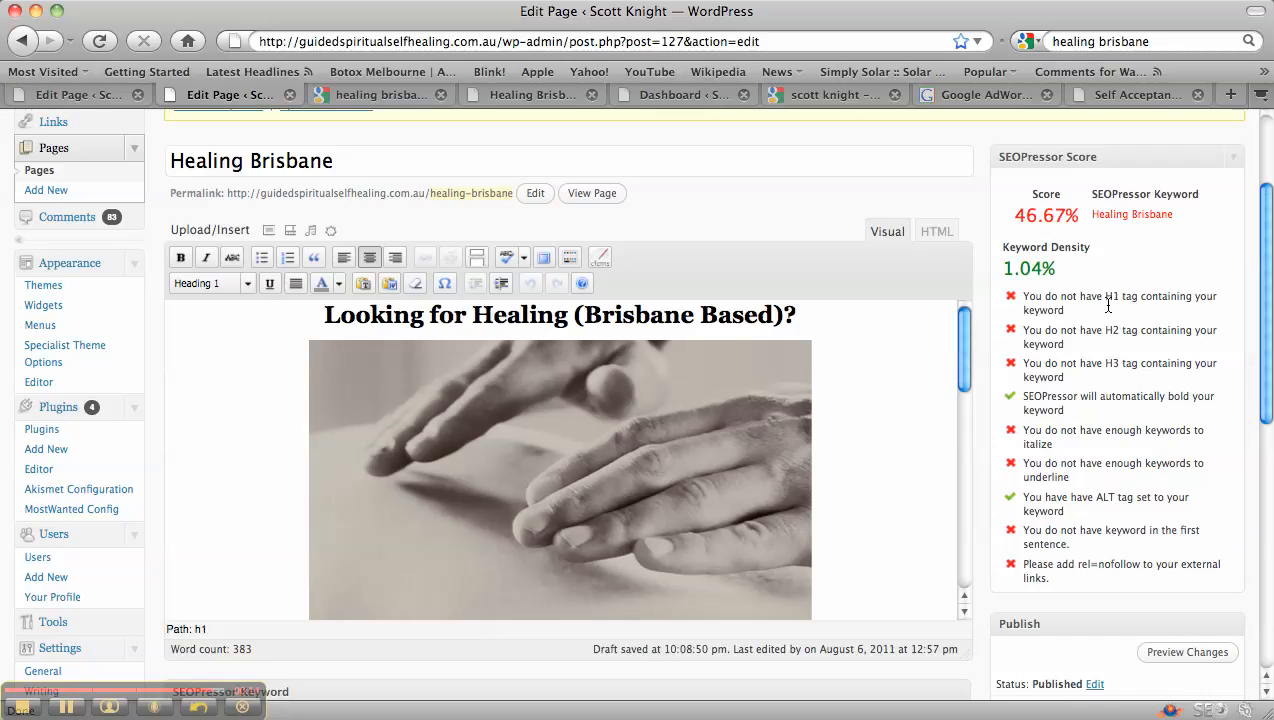
{"action": "mouse_move", "coordinate": [775, 314]}
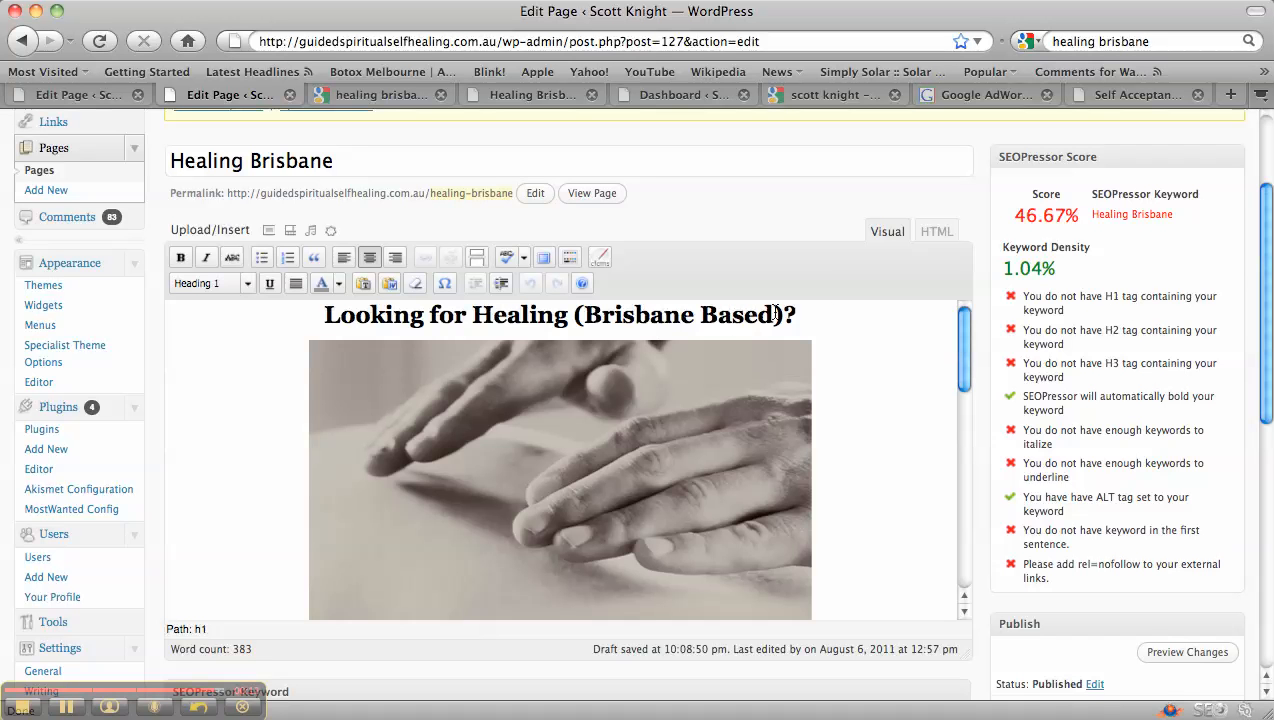
{"action": "mouse_move", "coordinate": [977, 441]}
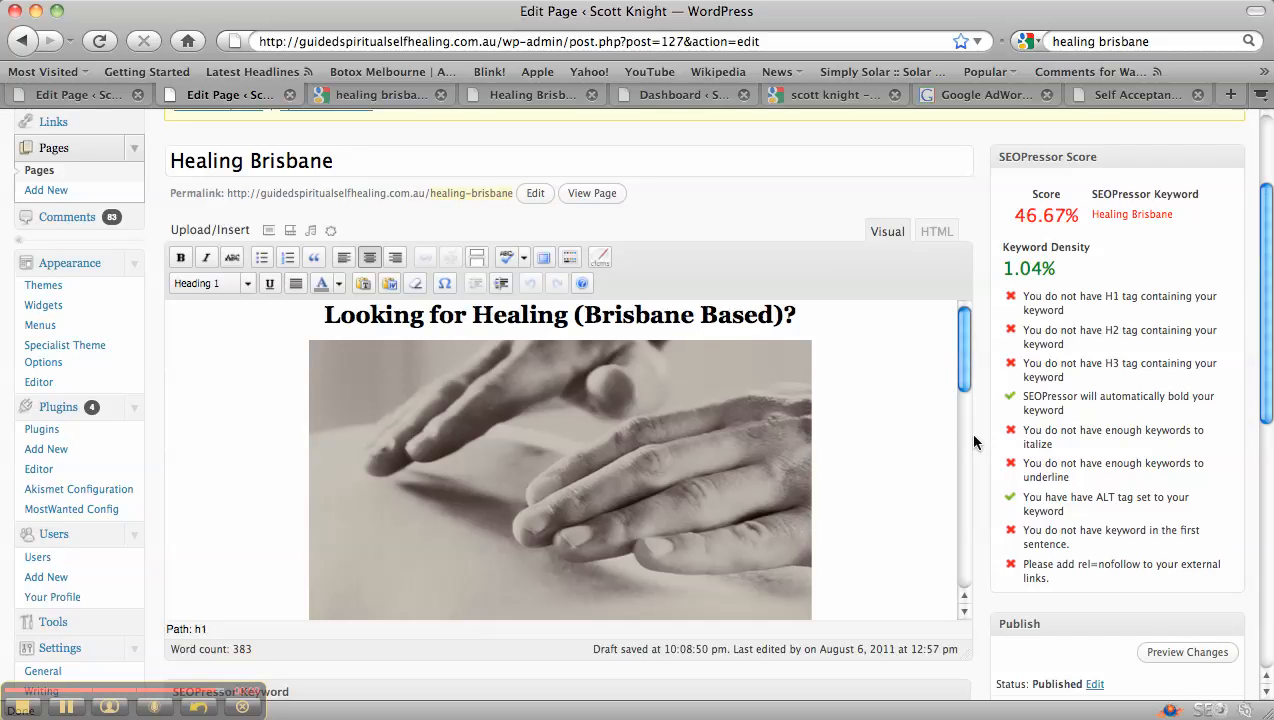
{"action": "mouse_move", "coordinate": [936, 486]}
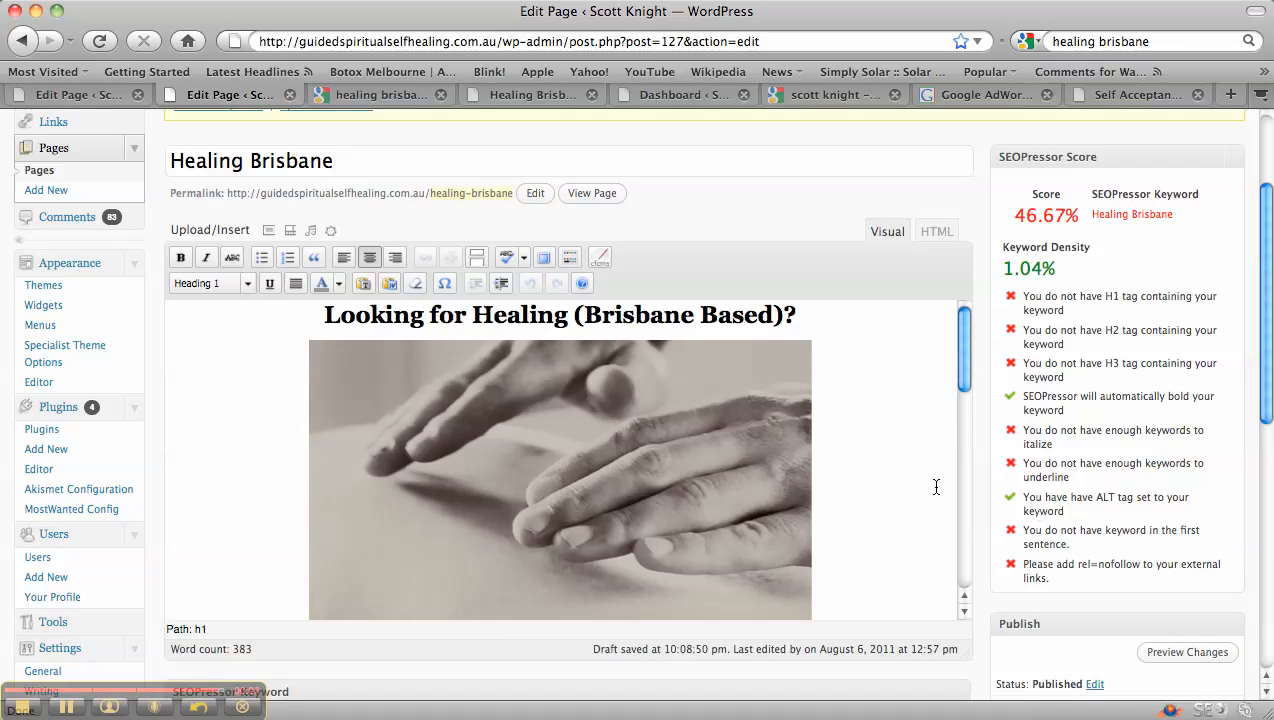
{"action": "mouse_move", "coordinate": [243, 470]}
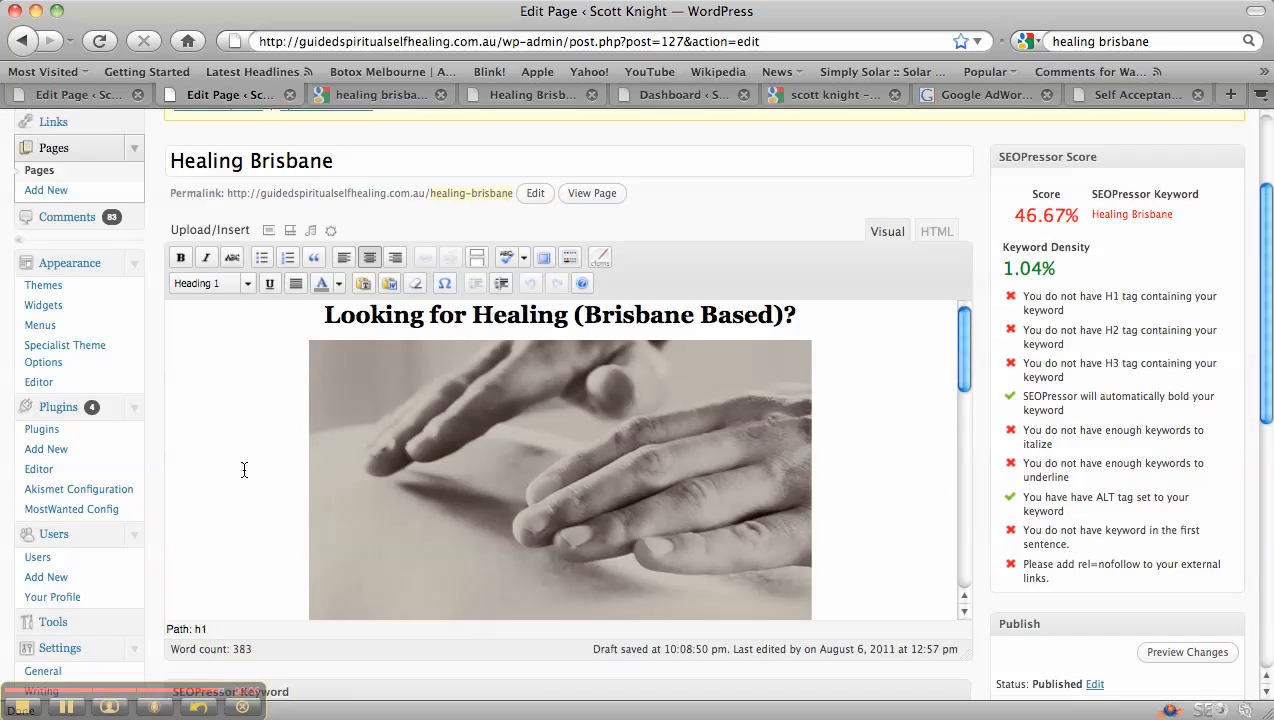